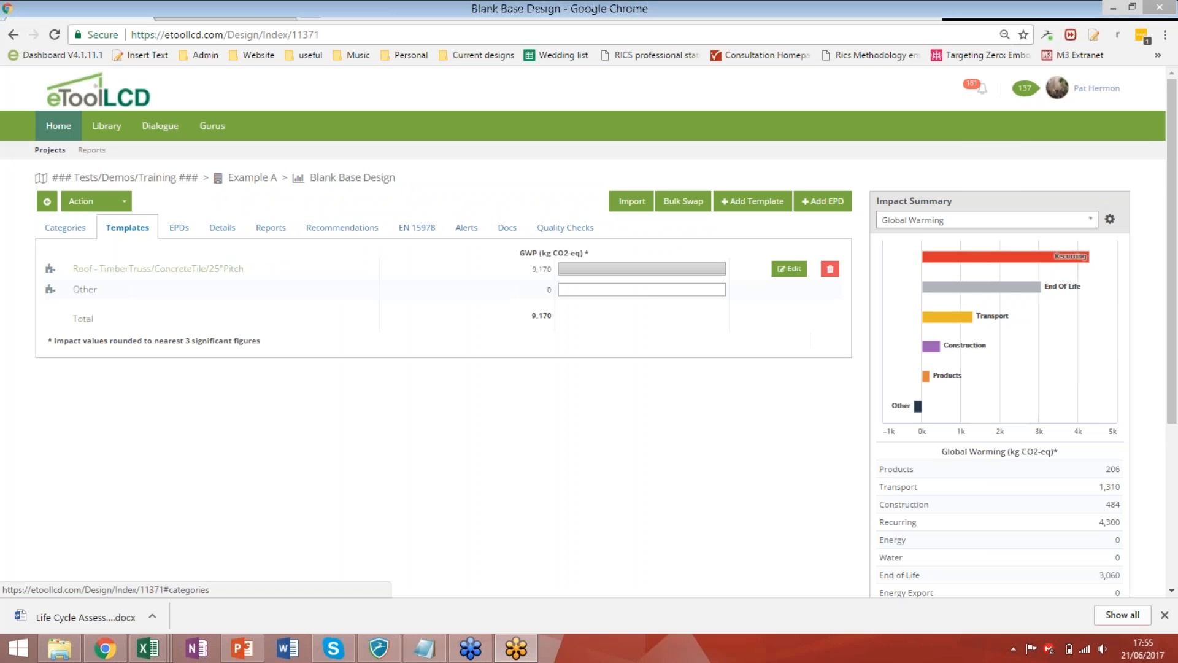
Review the Roof template in the design's templates list and return to Blank Base Design.
click(65, 227)
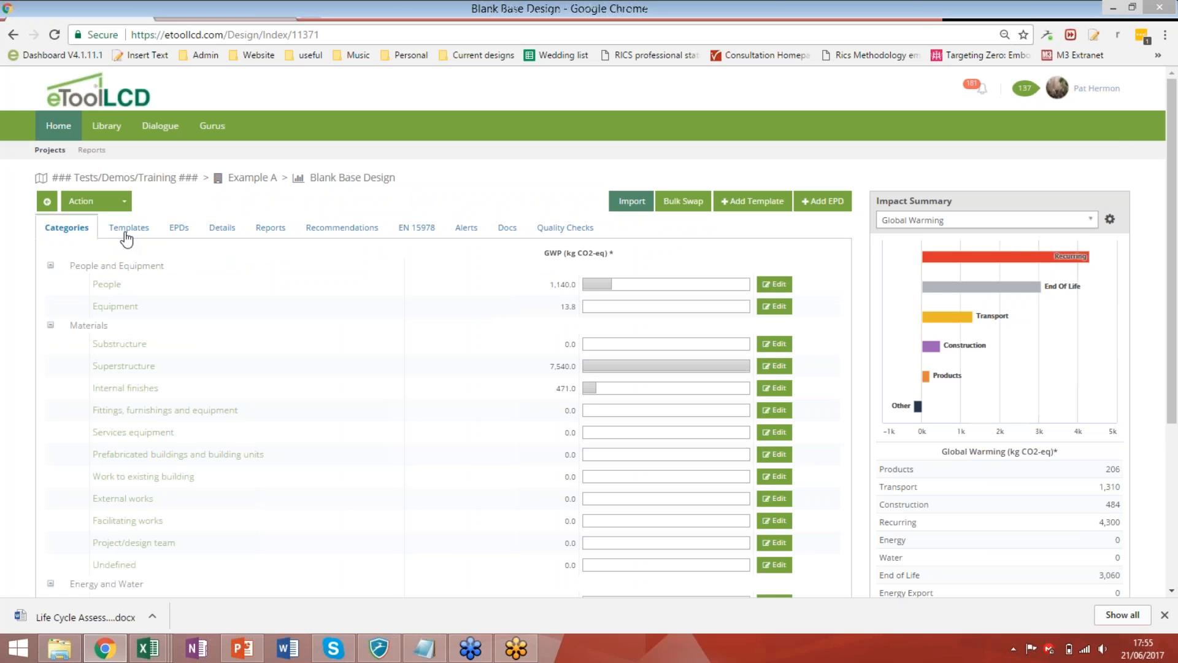
click(128, 227)
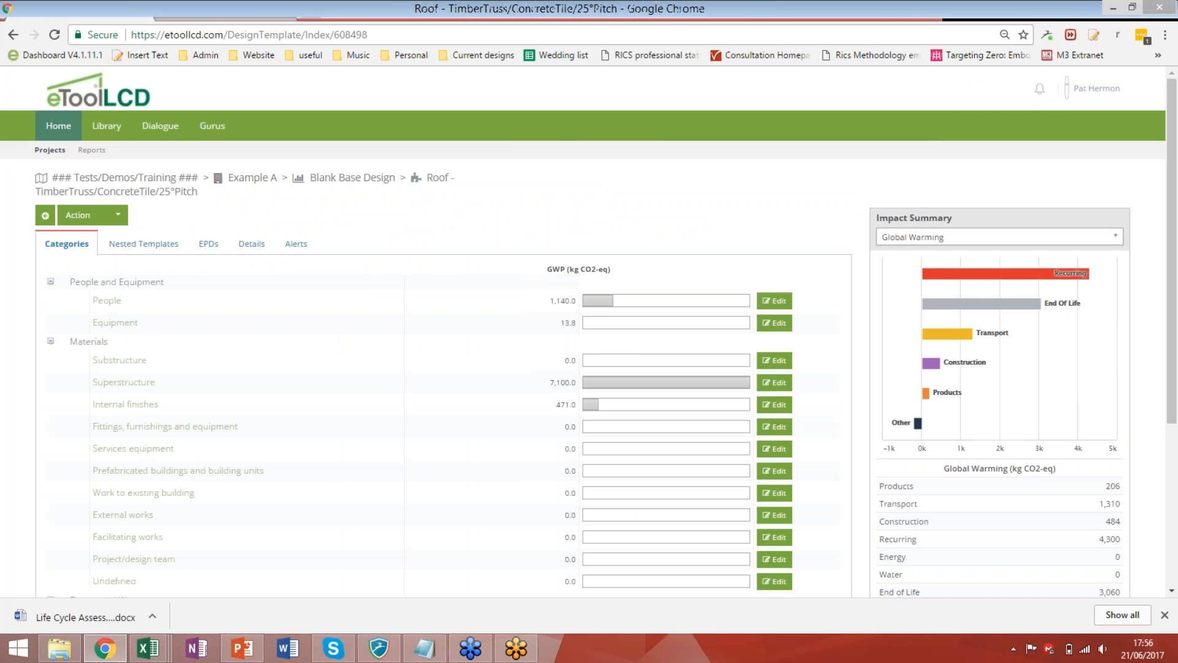
mouse_move(171, 352)
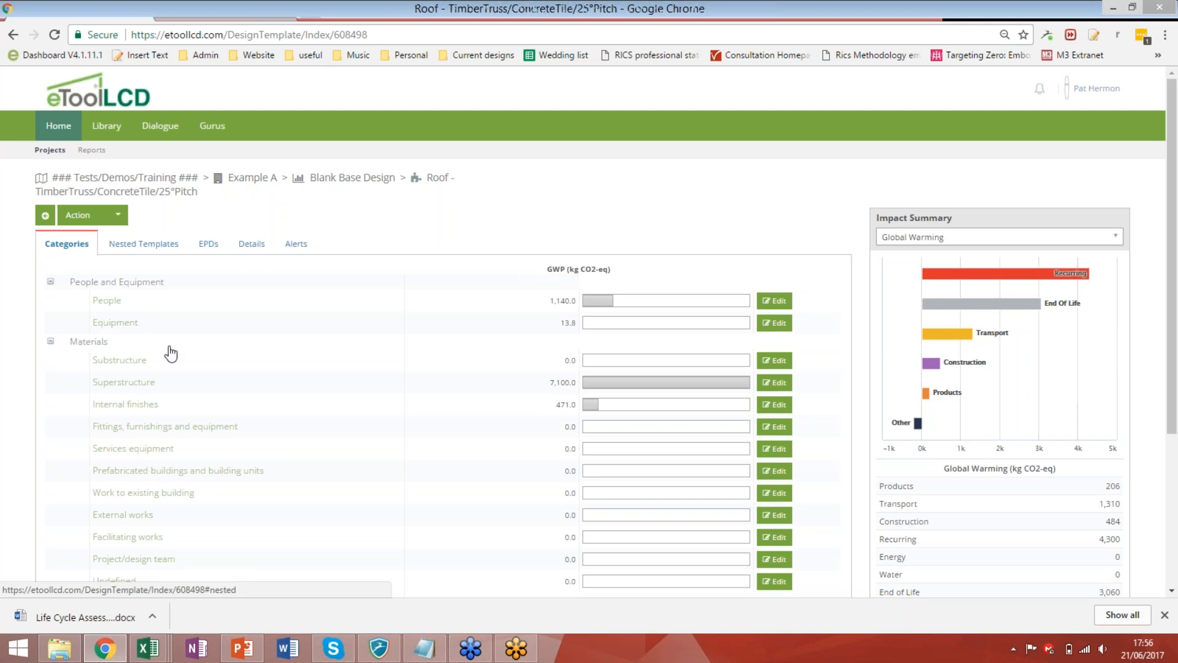
click(142, 243)
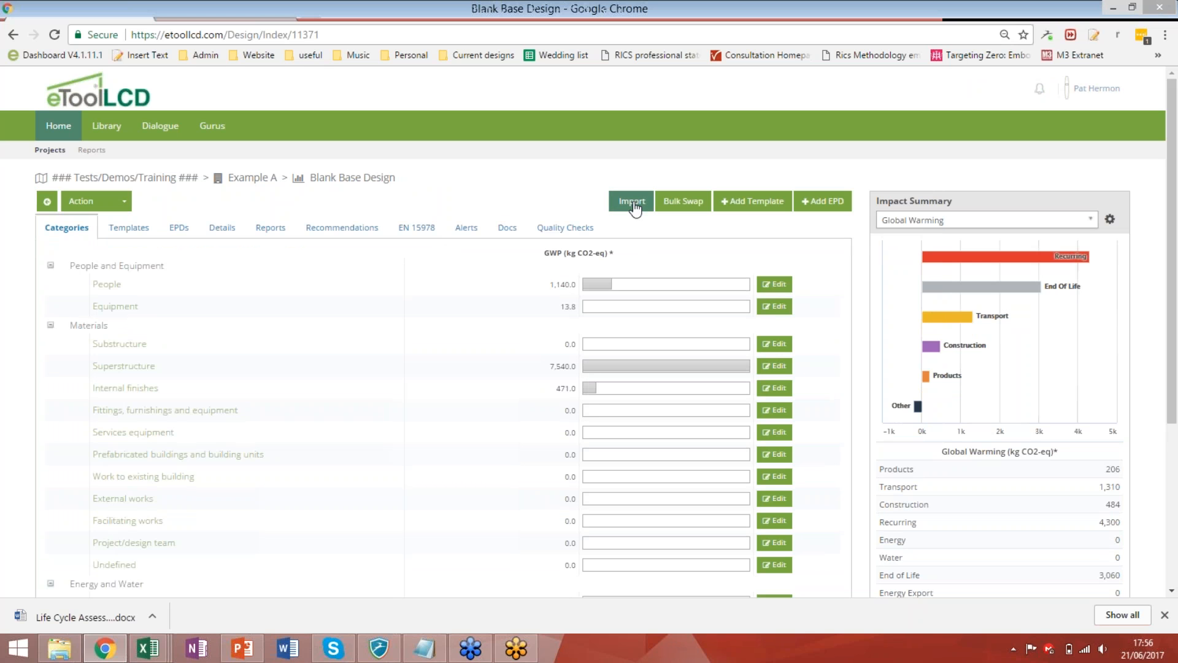
Switch to the beam, column and floor quantities workbook in Excel.
click(630, 200)
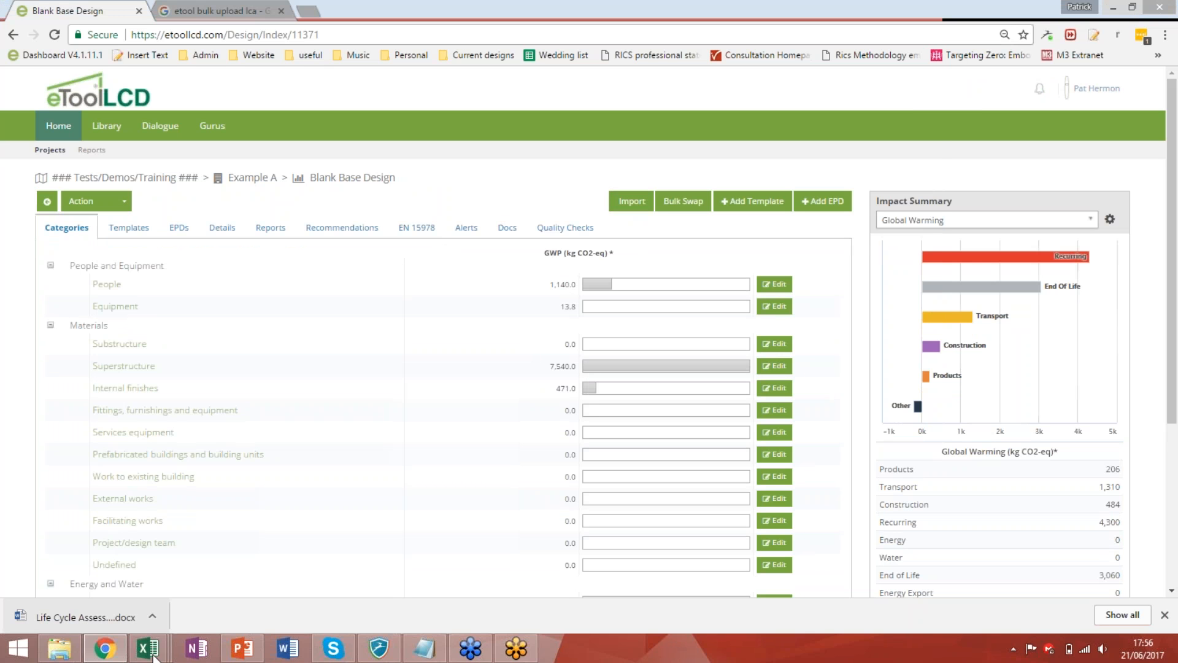
click(147, 646)
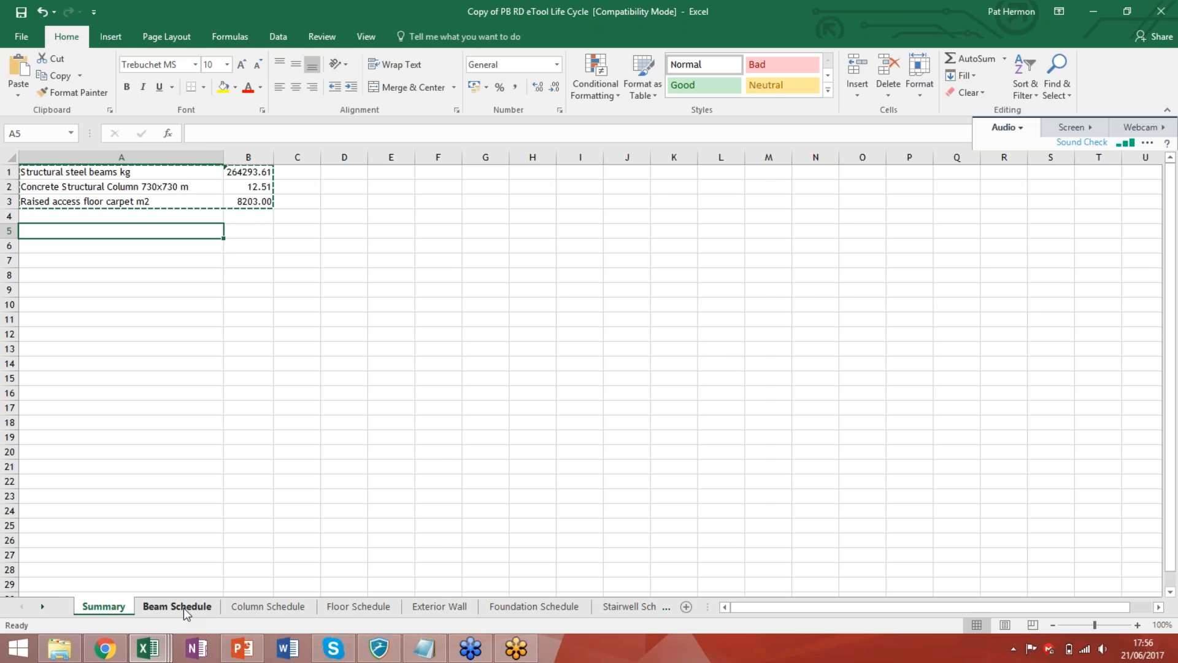
click(176, 606)
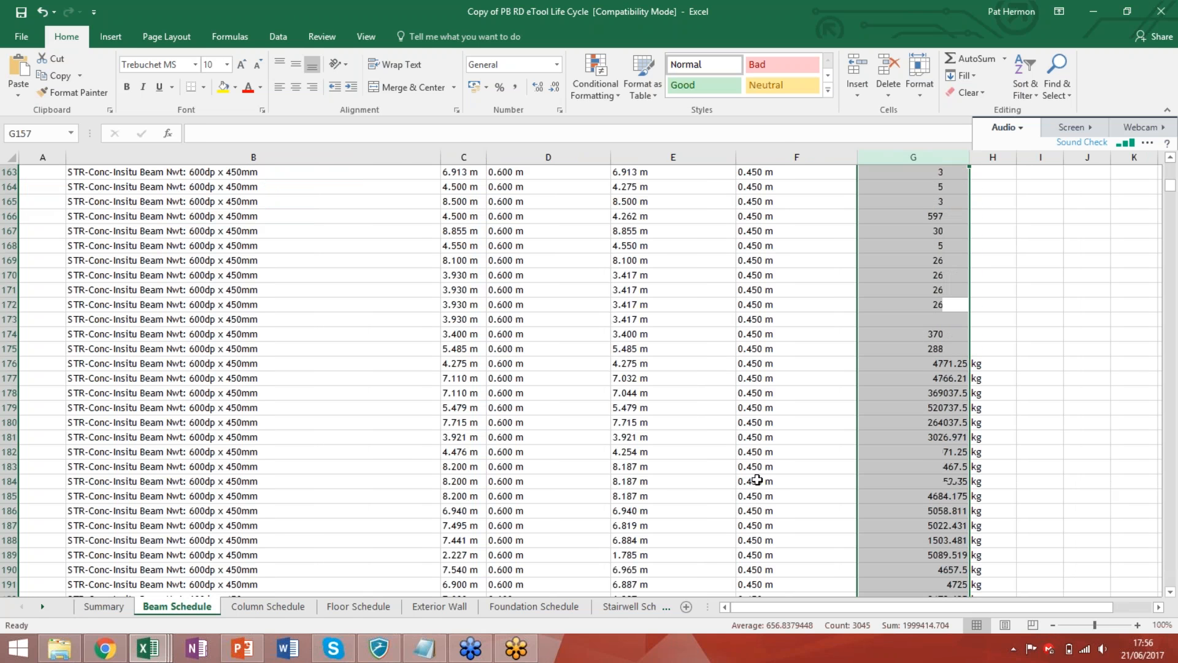
scroll(up, 3)
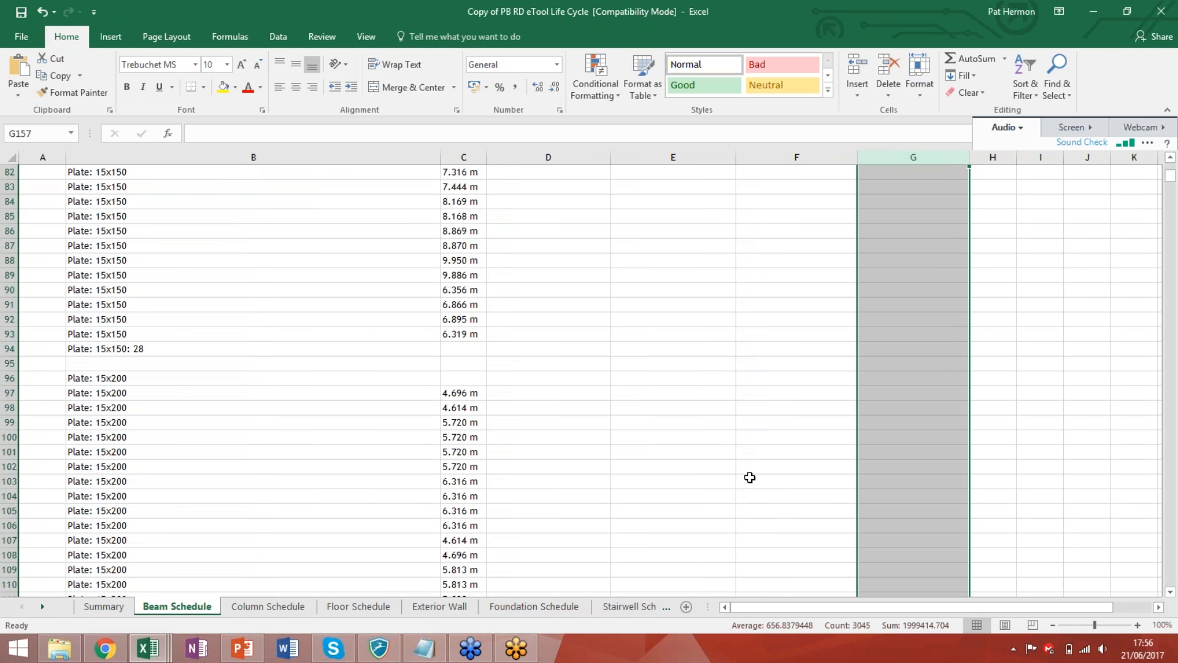
scroll(up, 3)
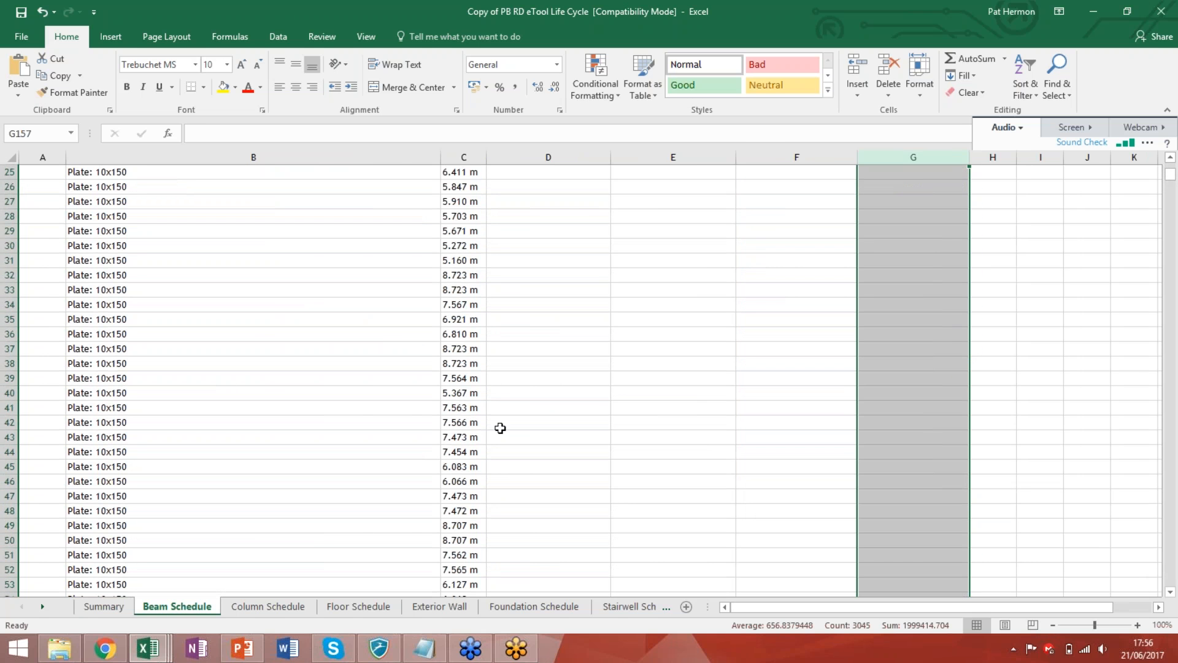
scroll(down, 3)
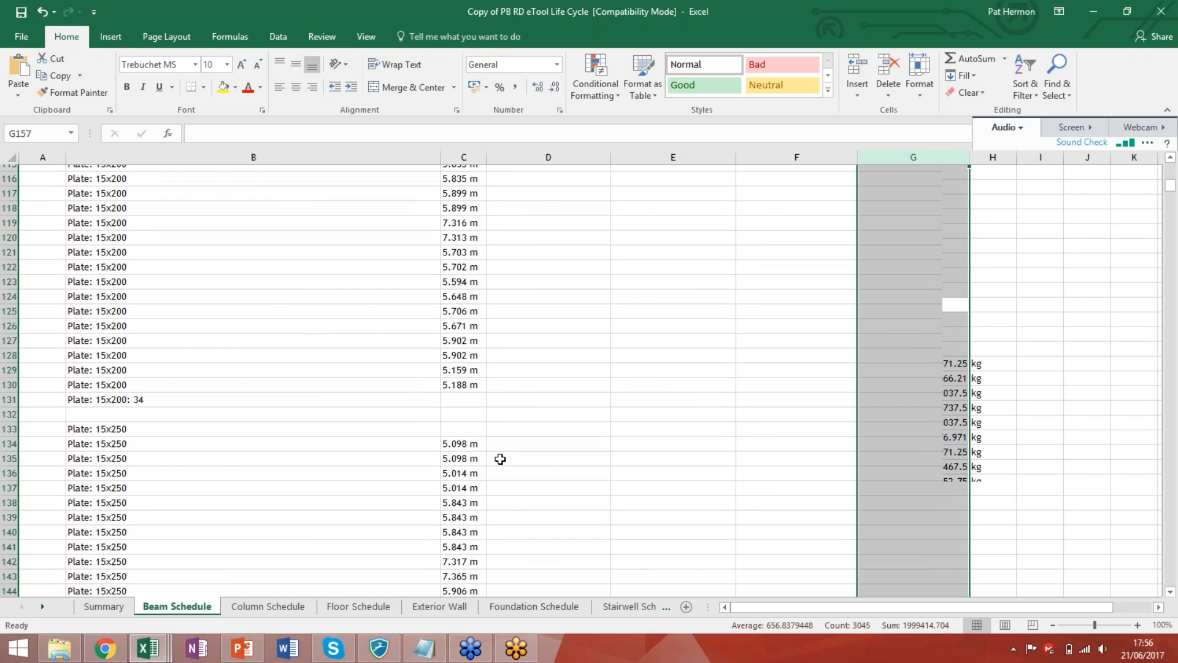
scroll(down, 3)
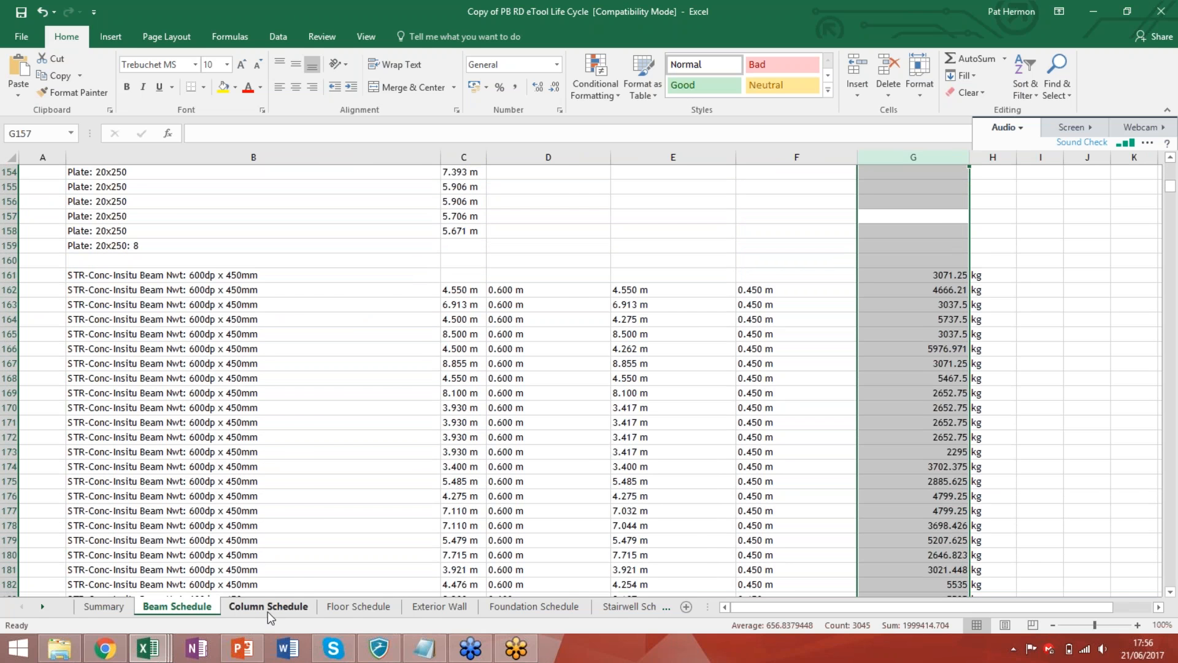
click(269, 606)
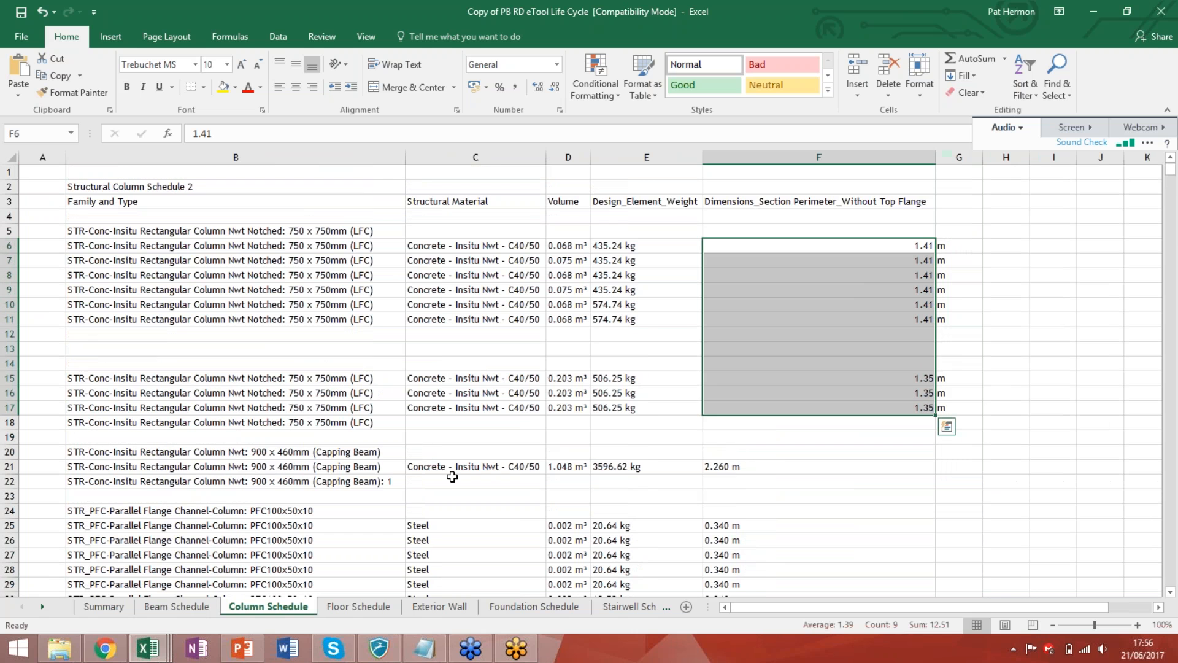
mouse_move(424, 522)
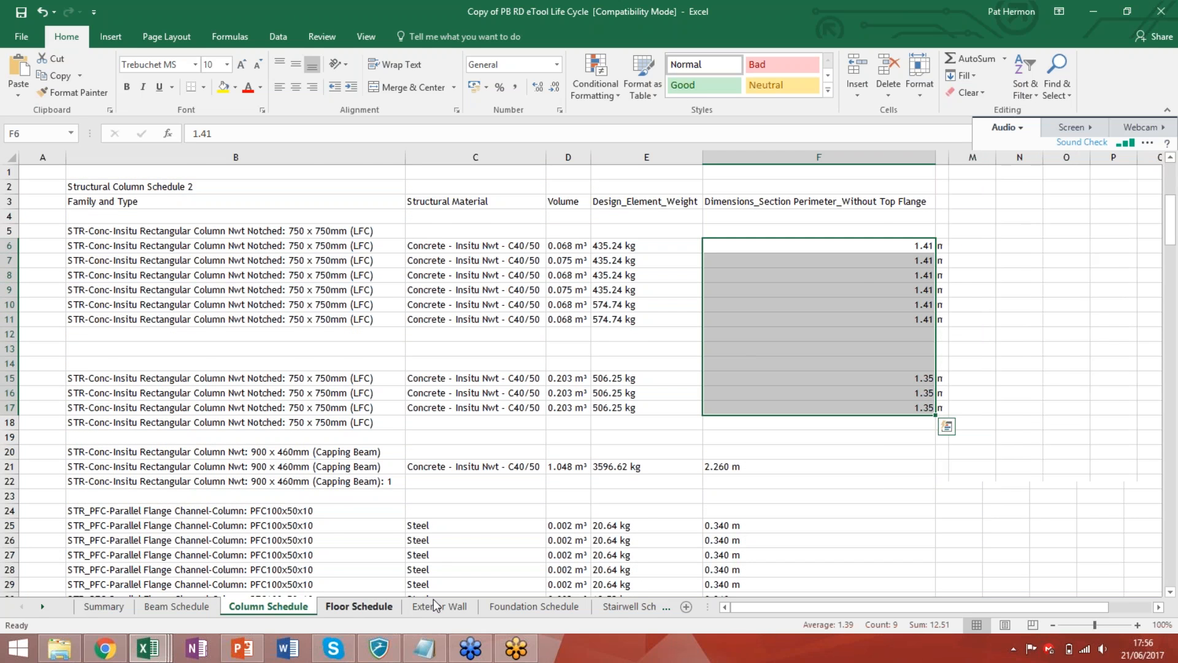
click(439, 607)
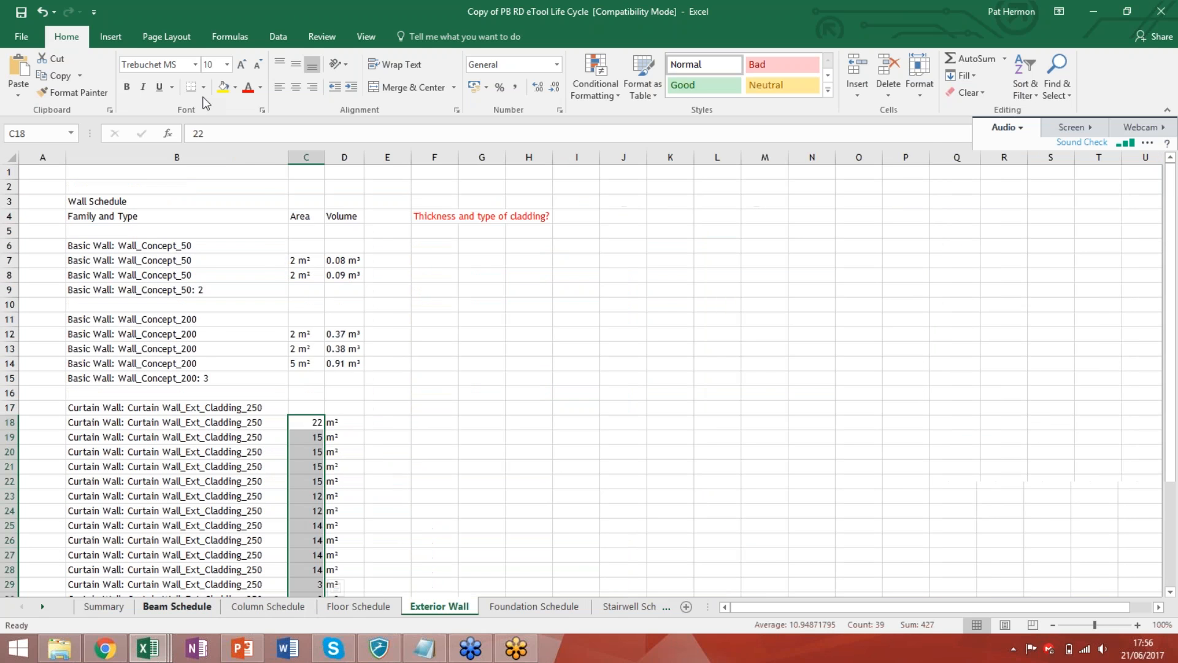
click(103, 606)
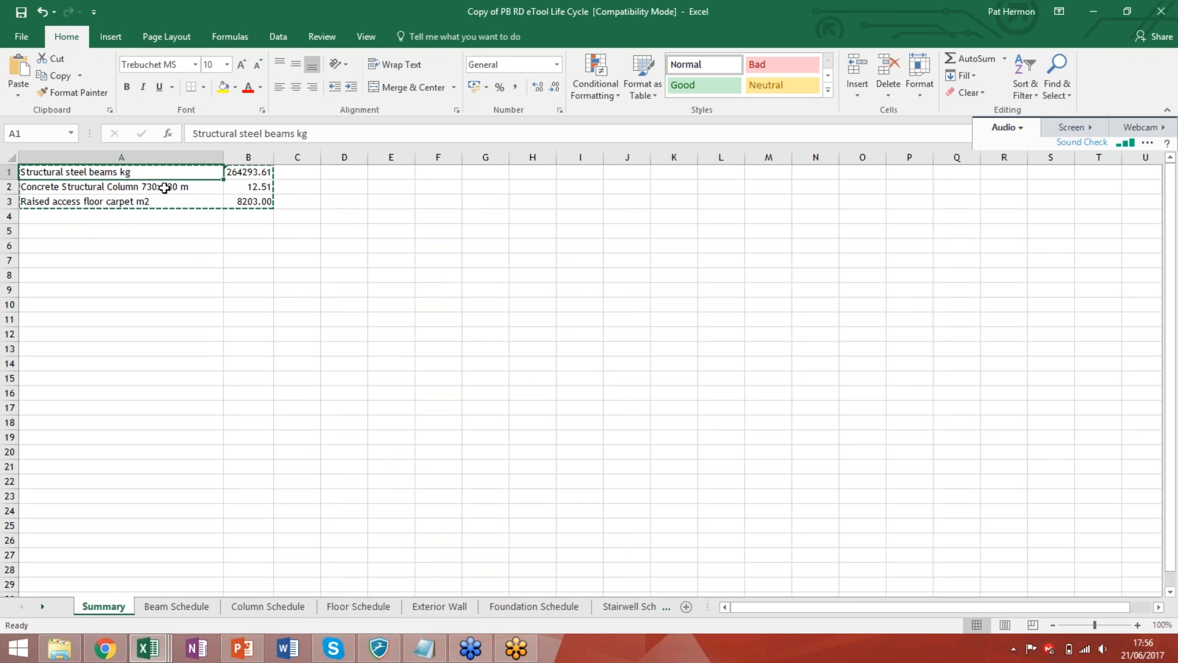
Check the concrete column and raised access floor item names and bring up the bulk upload CSV.
click(122, 187)
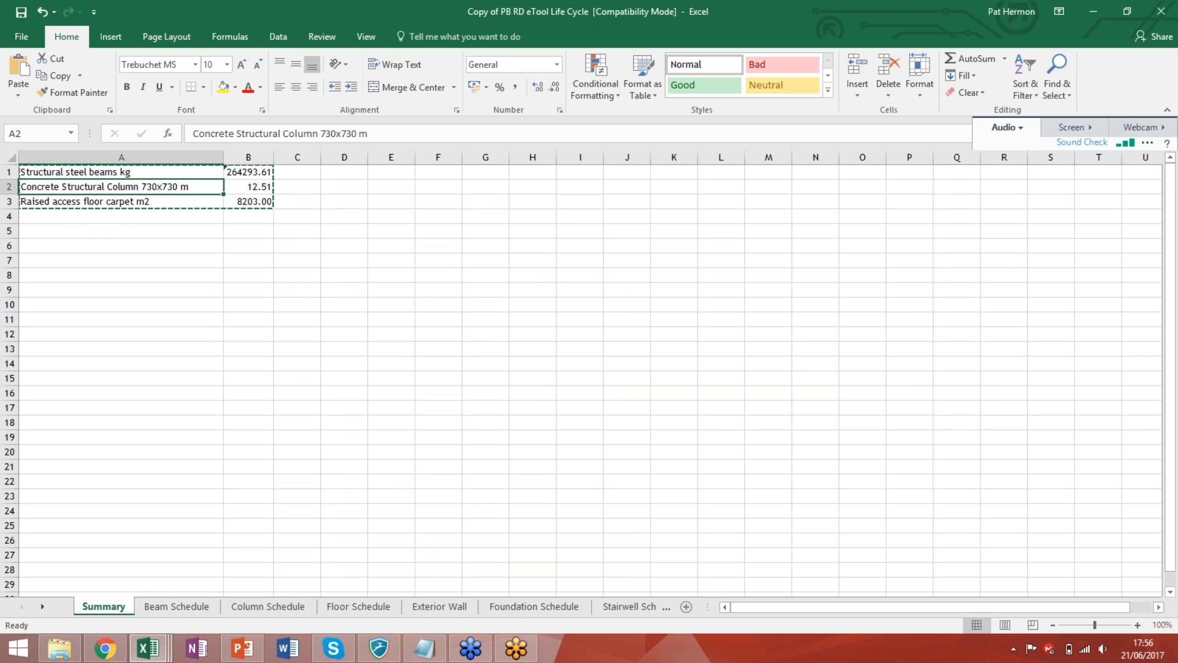
click(121, 201)
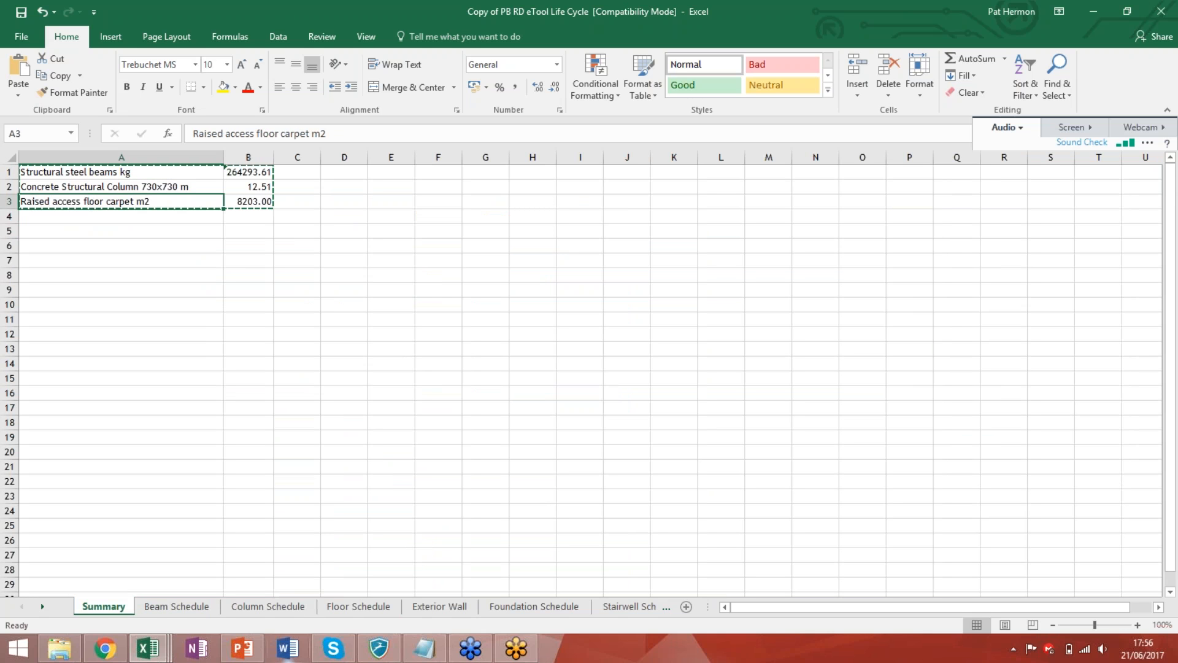
click(248, 201)
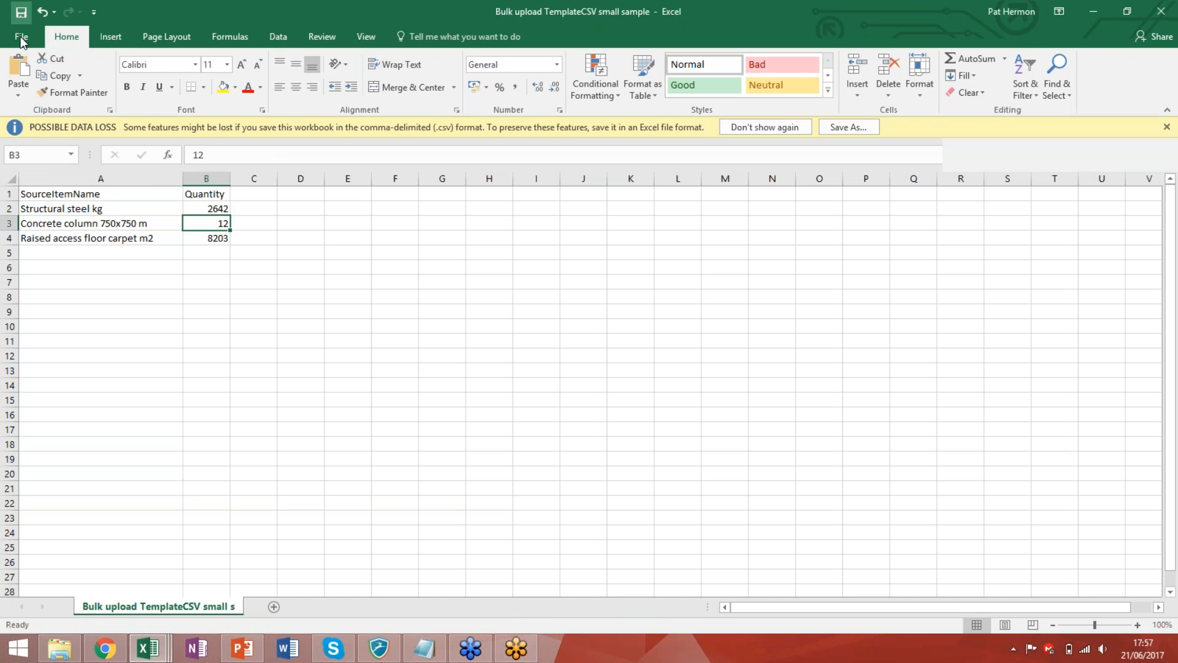
Save the sheet as CSV (Comma delimited) to the Desktop, replacing the existing small sample file.
click(21, 36)
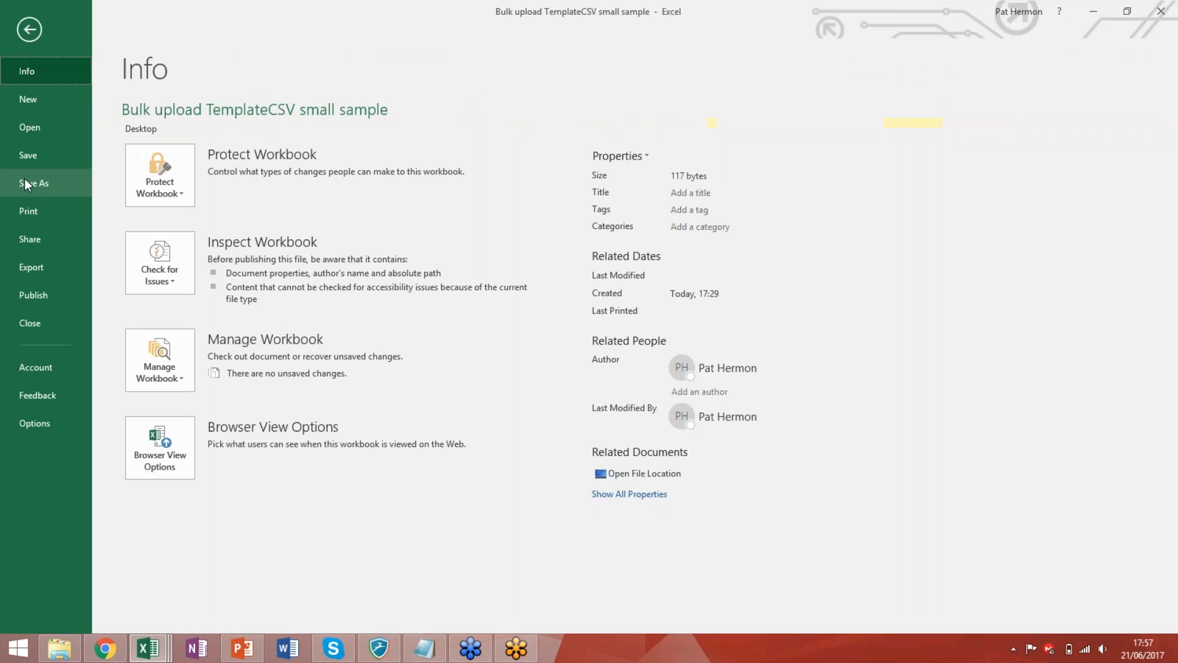
click(34, 183)
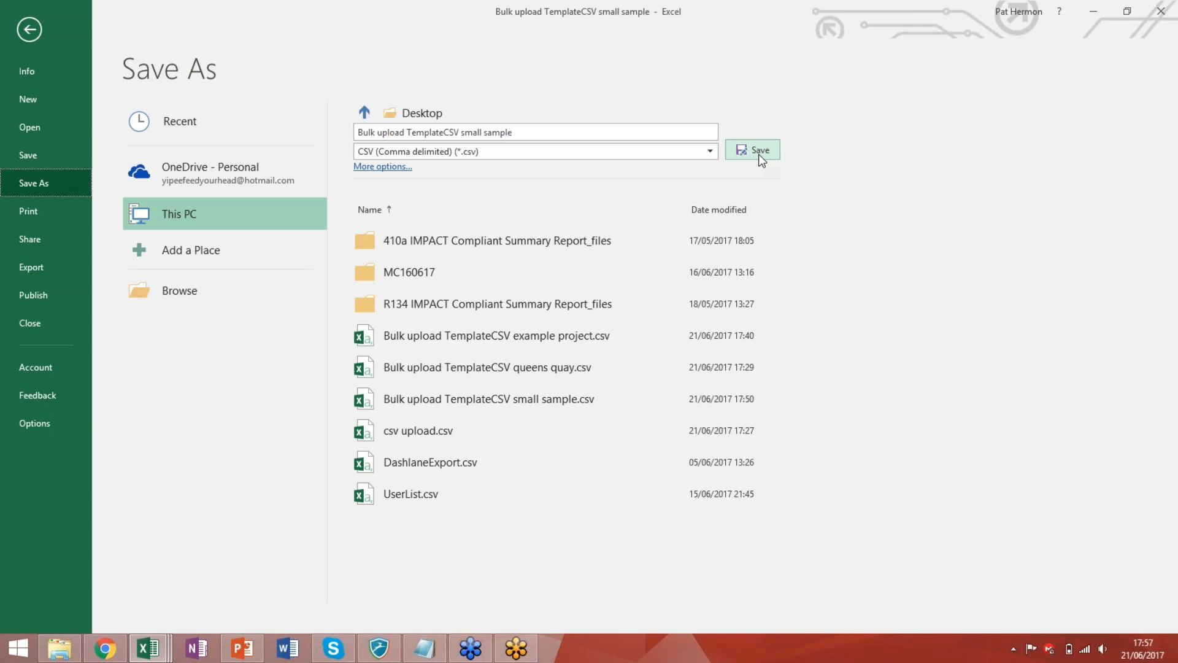
click(752, 150)
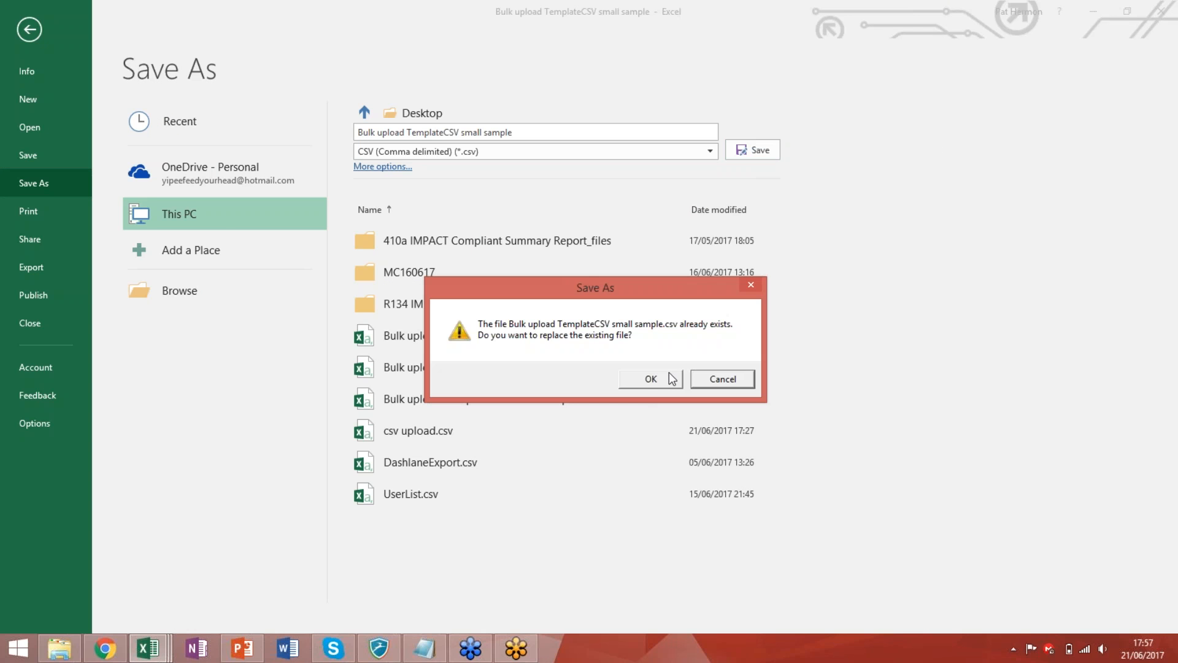
click(645, 378)
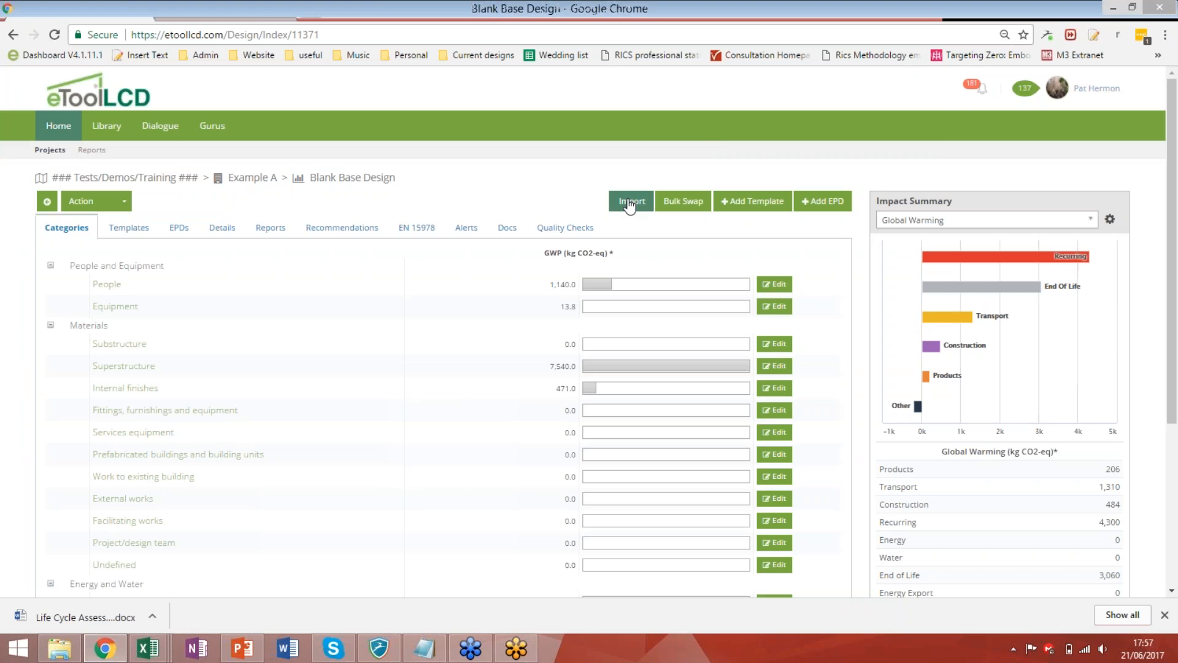
Start a CSV import into the design and load the bulk upload file.
click(629, 200)
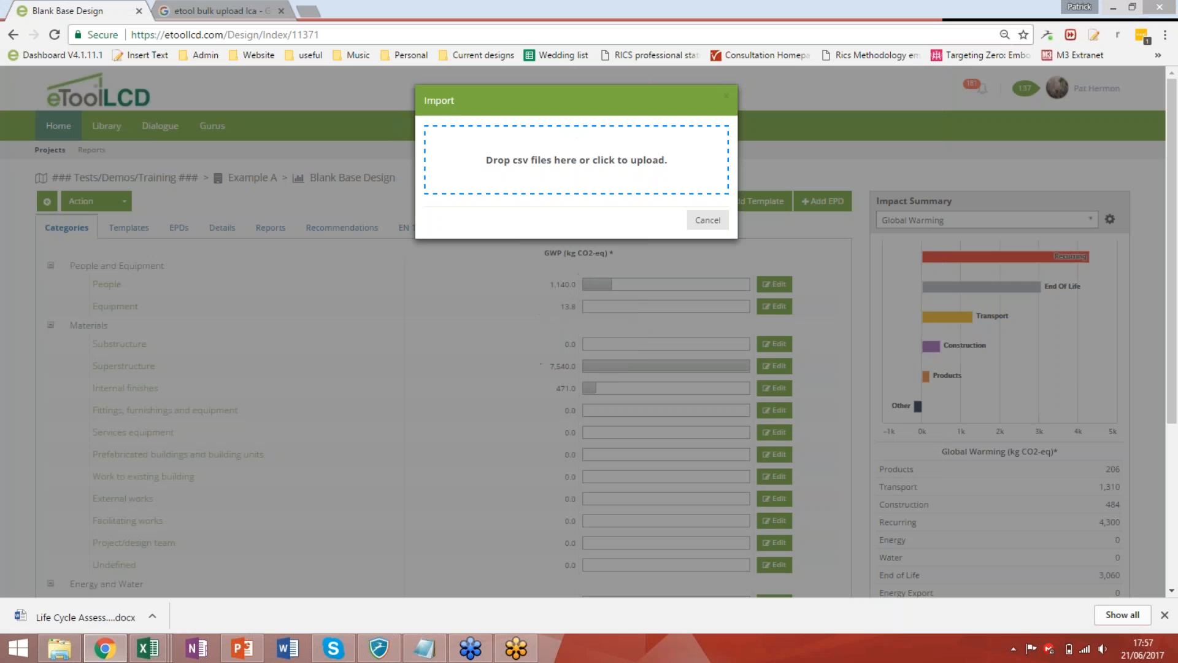
click(574, 159)
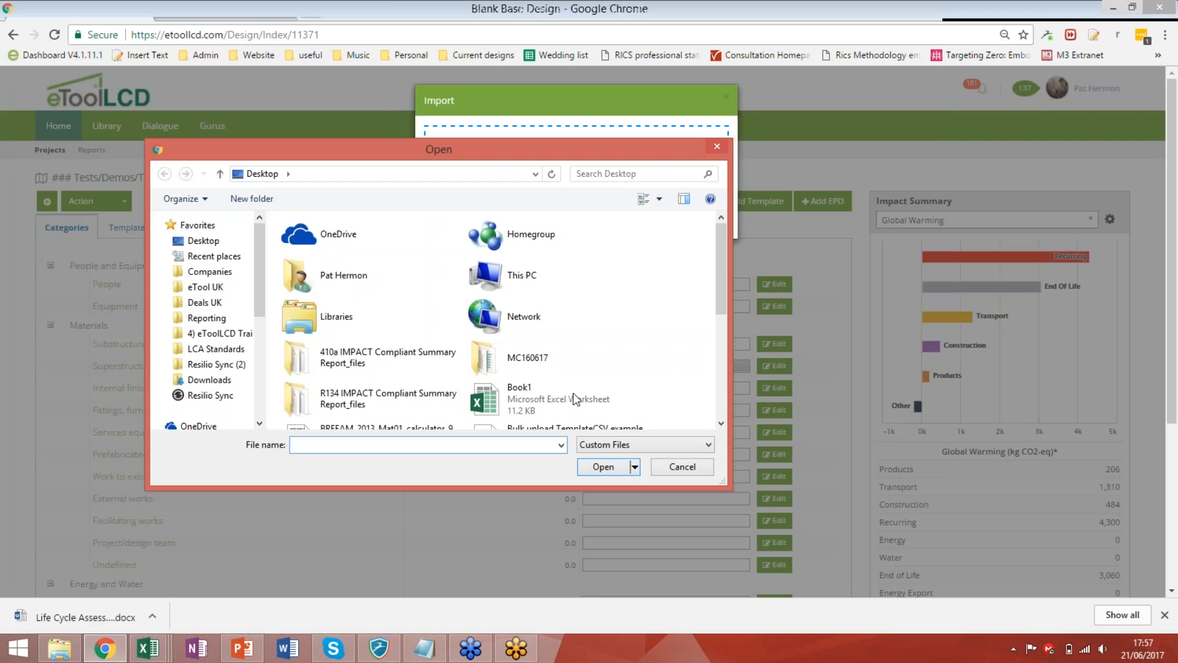
scroll(down, 3)
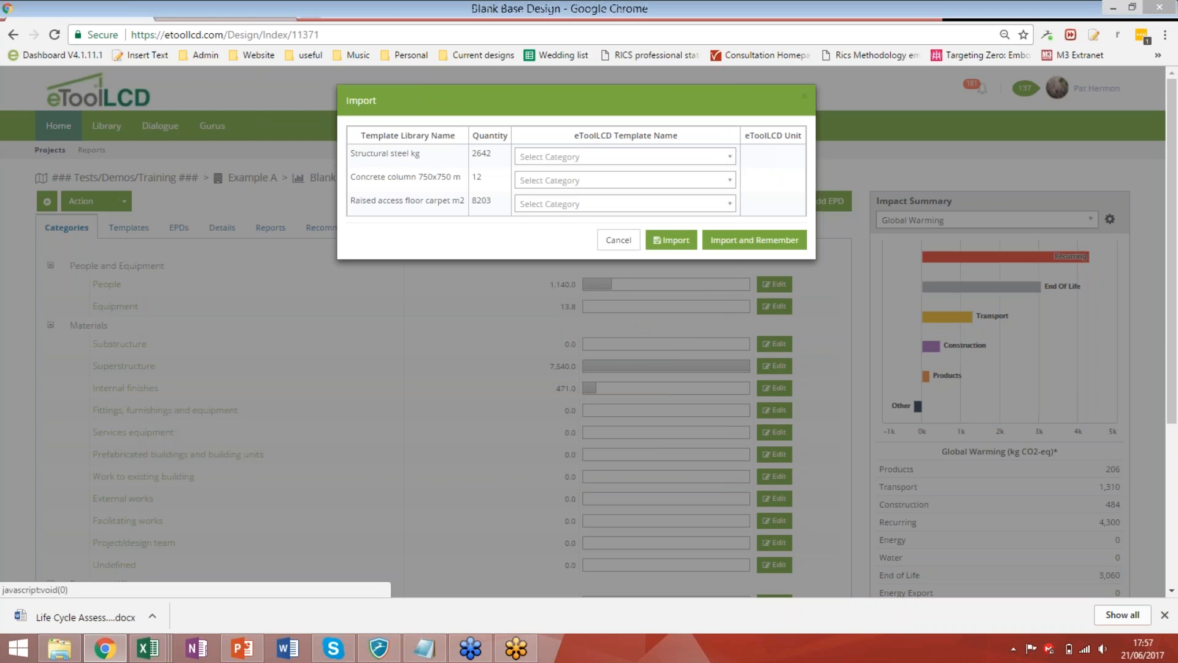
Map structural steel to the Walls - Structural Steel universal beam template via search 'structural'.
click(623, 156)
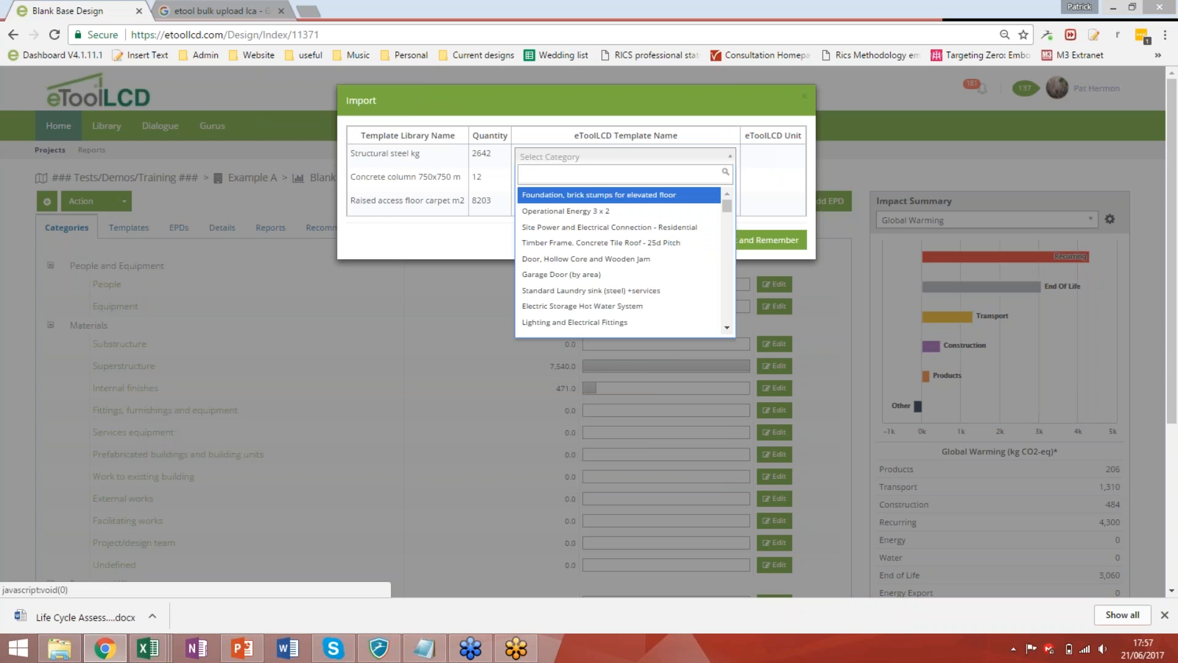
click(623, 173)
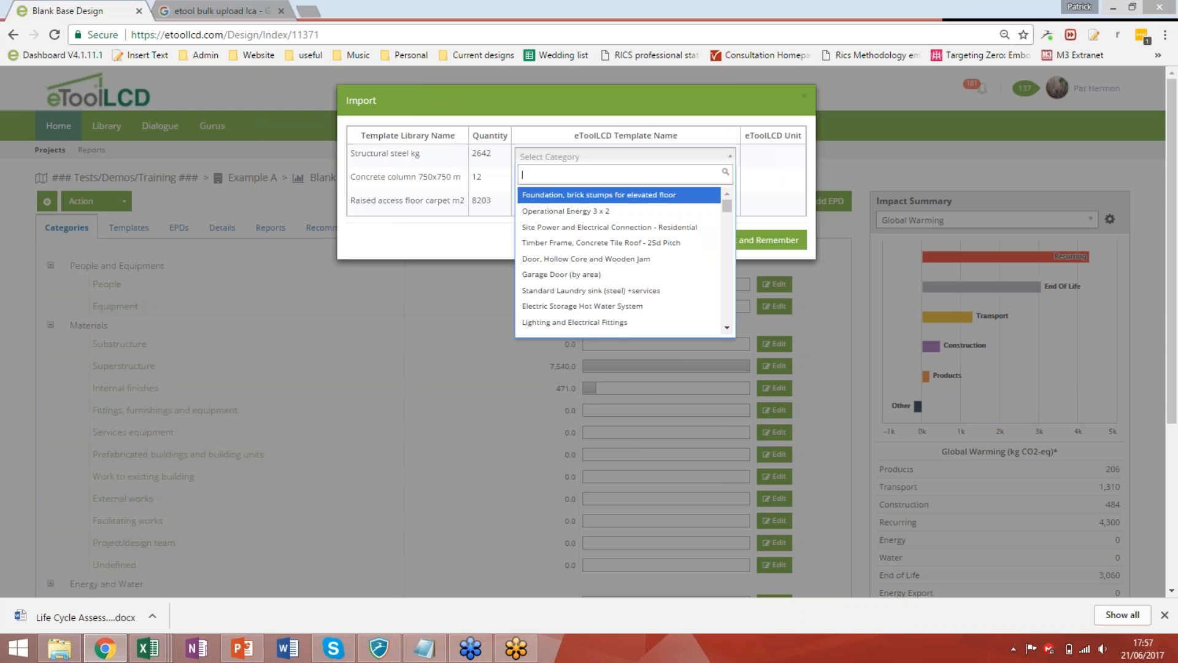
text(structural stee)
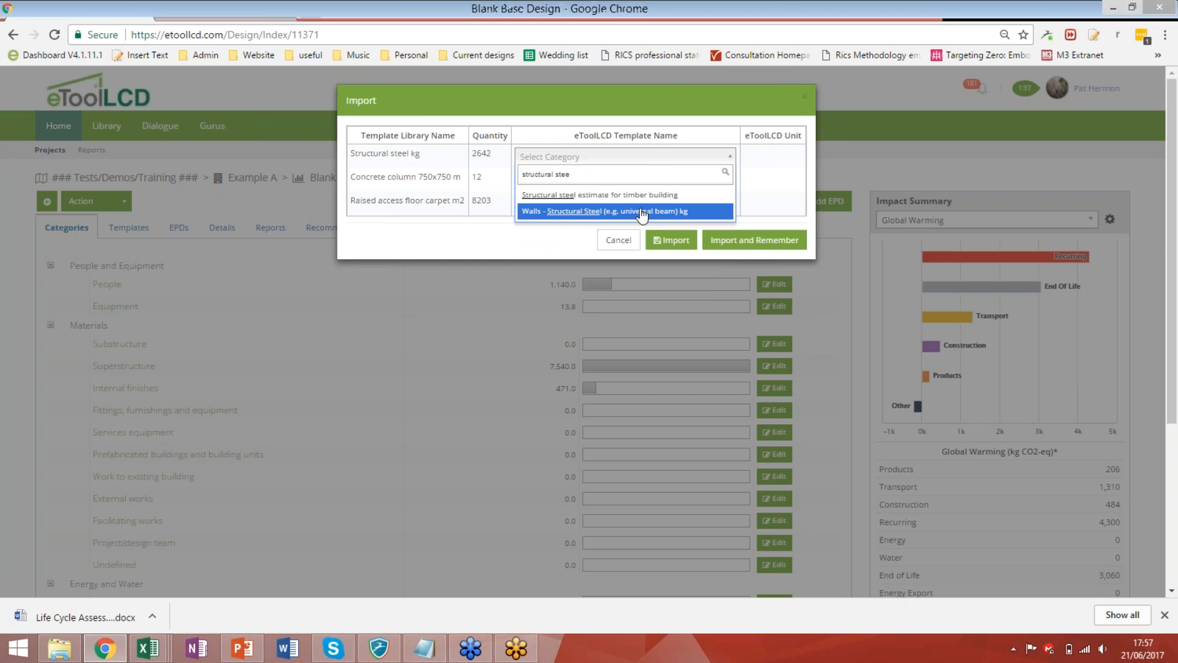
click(600, 210)
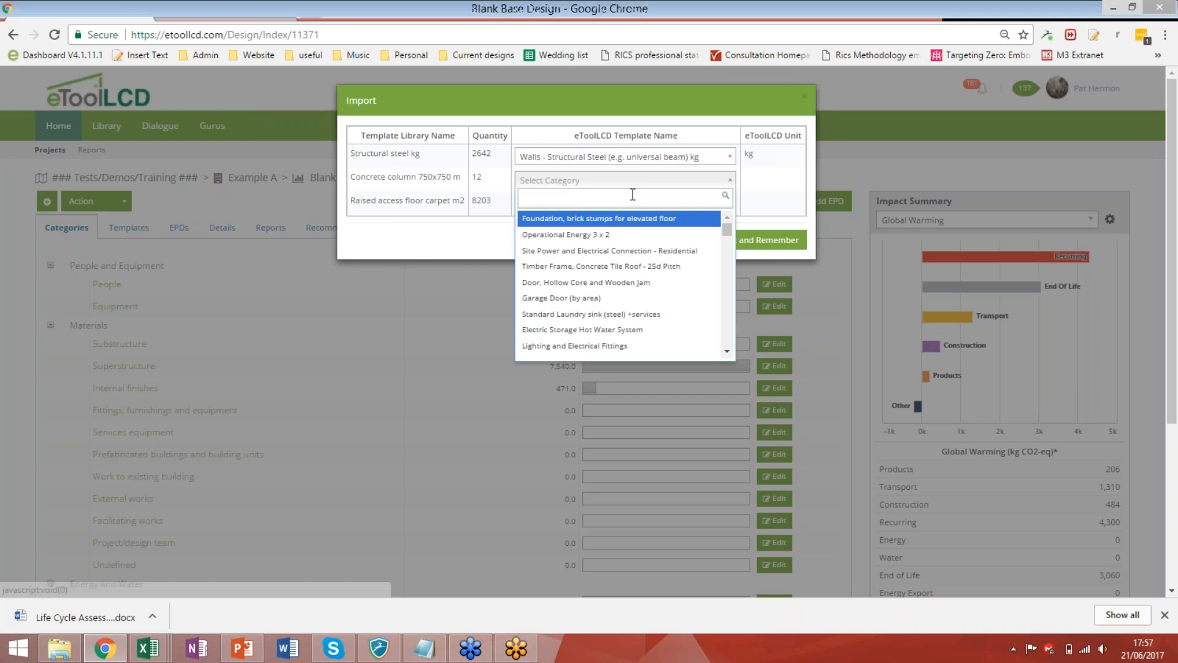
Map the column to Concrete Structural Column and the raised floor to the nylon-carpet raised access floor template.
text(column)
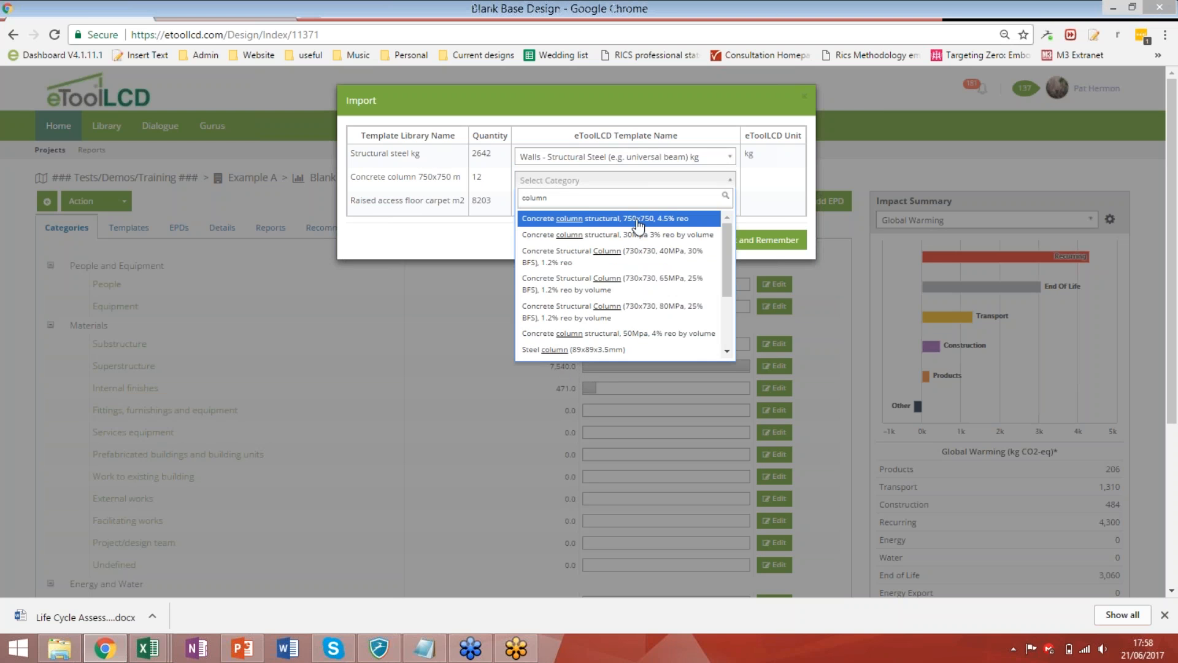
click(611, 255)
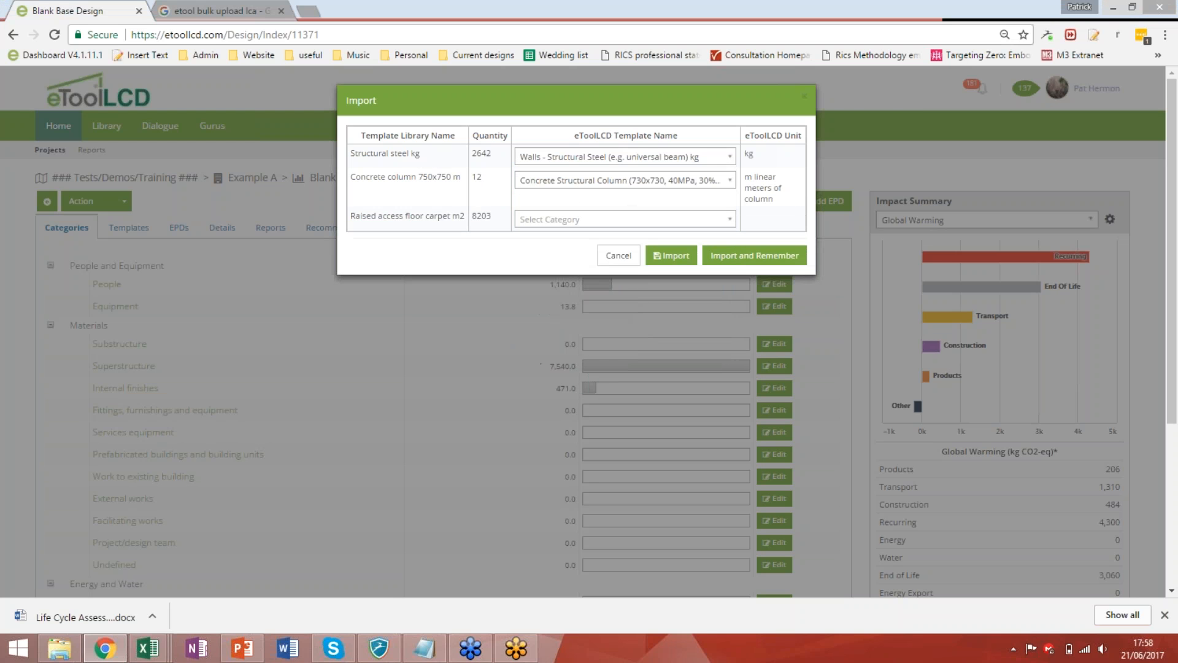
click(622, 218)
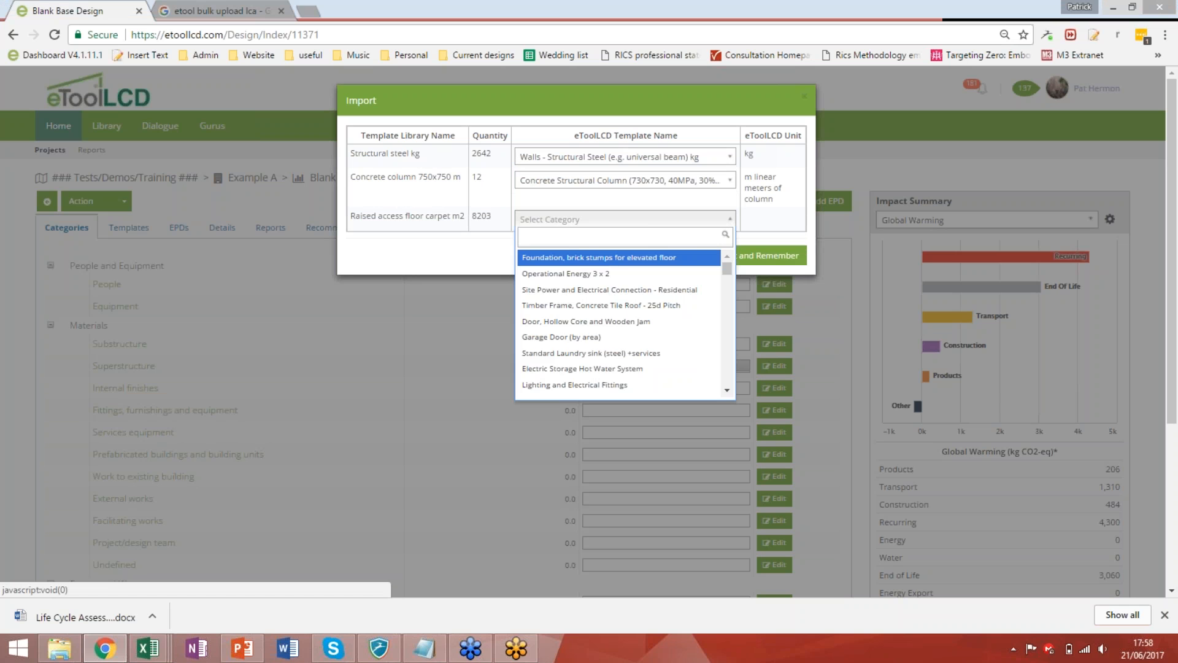
text(raised)
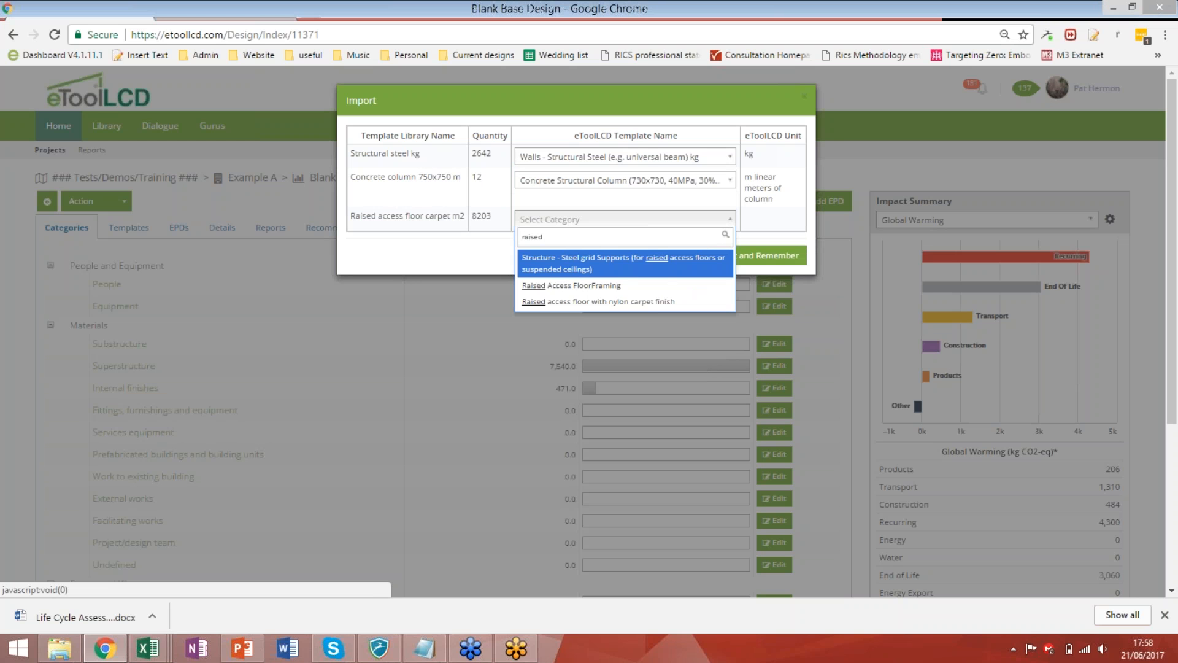
click(596, 302)
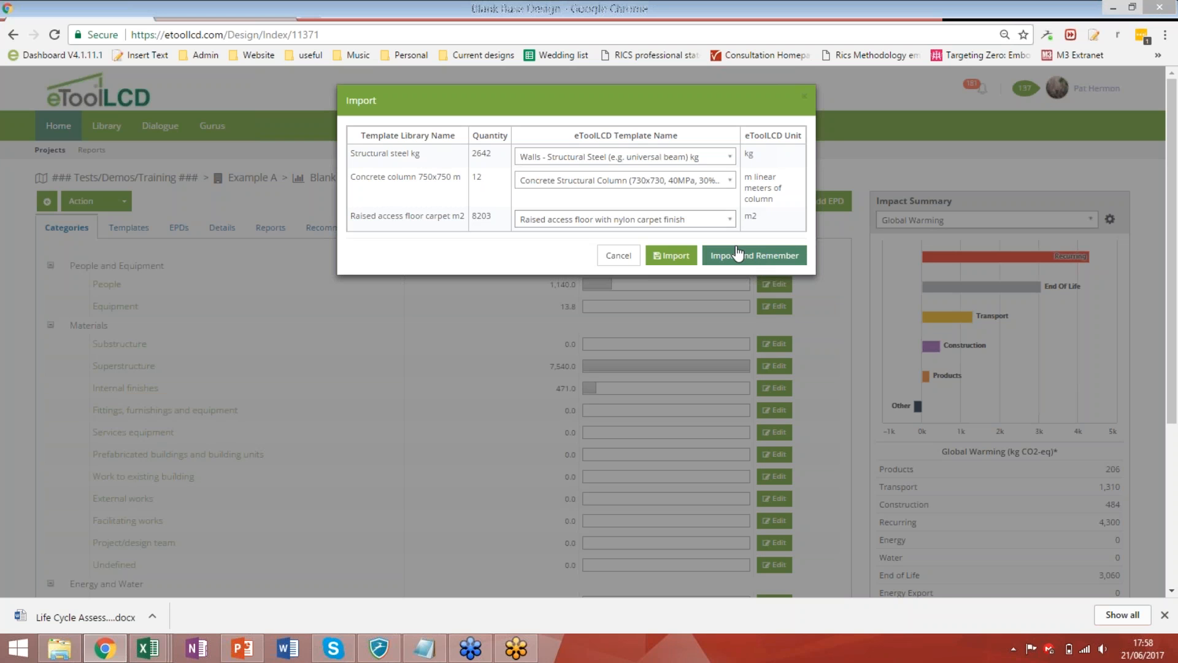
Import and Remember the three mappings, then review the new custom templates in the Templates list.
click(753, 255)
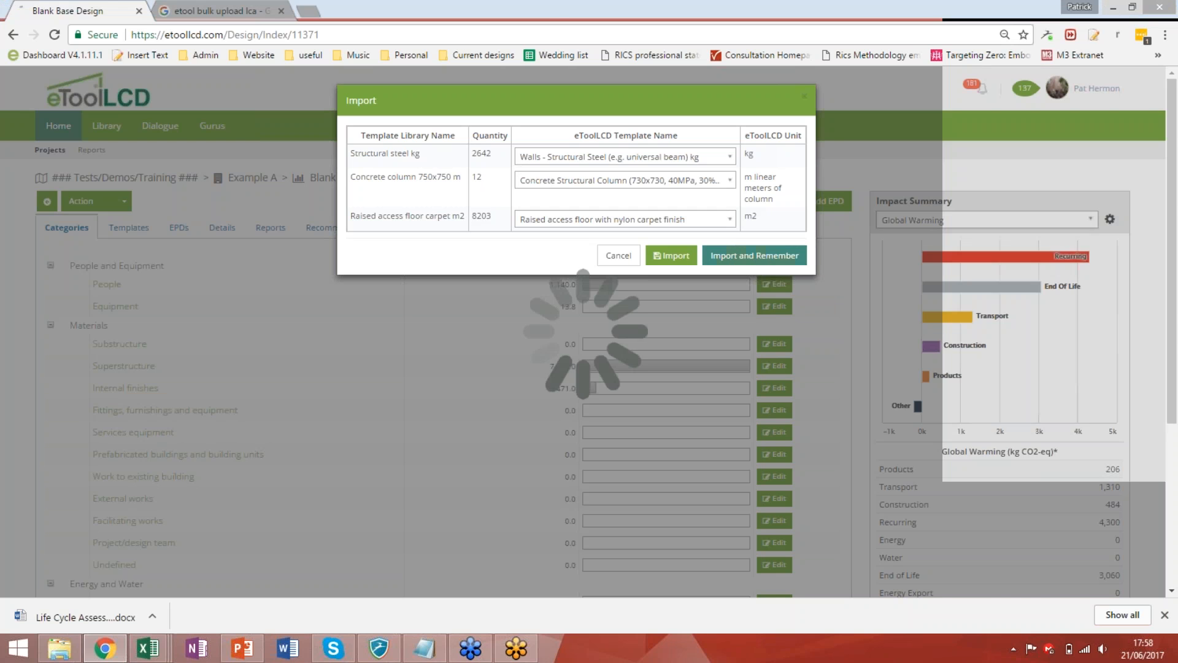
click(670, 255)
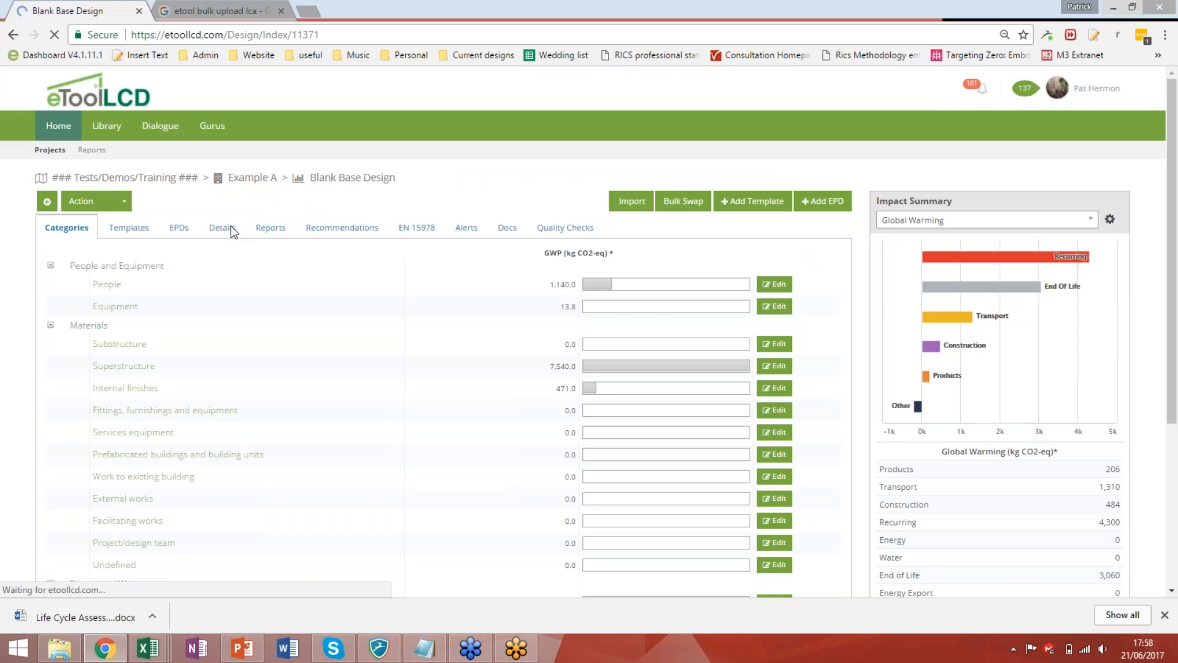
click(127, 227)
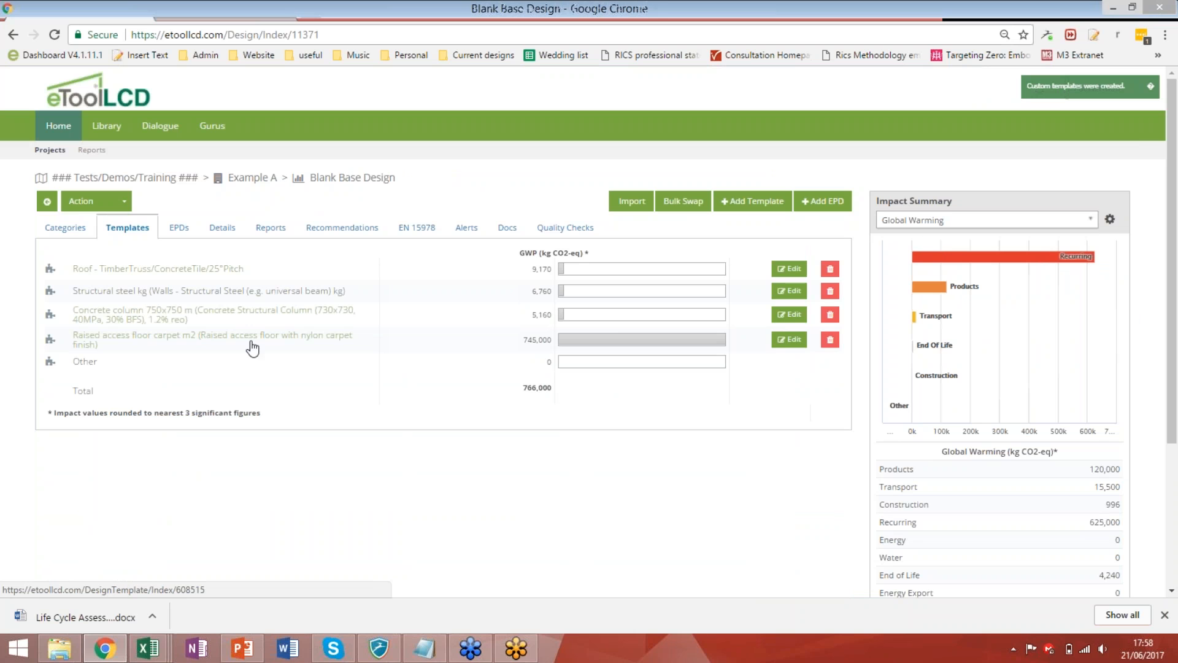
click(66, 227)
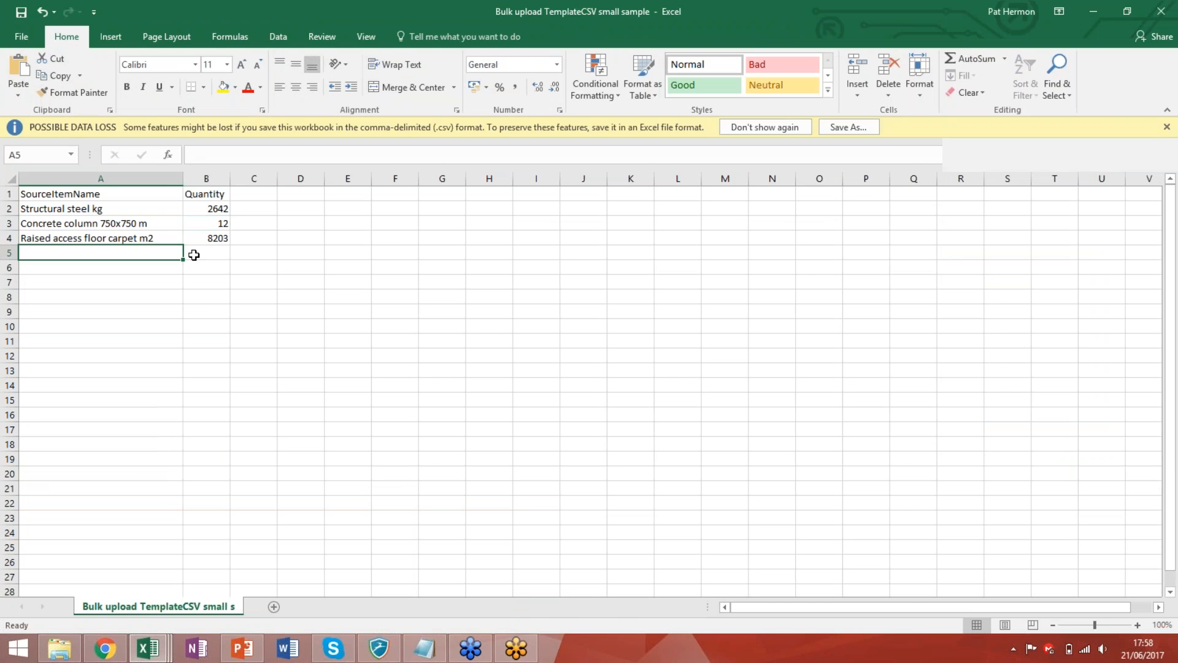
Add a Curtain walling row with quantity 5000 to the upload sheet and return to eToolLCD.
text(Curtain)
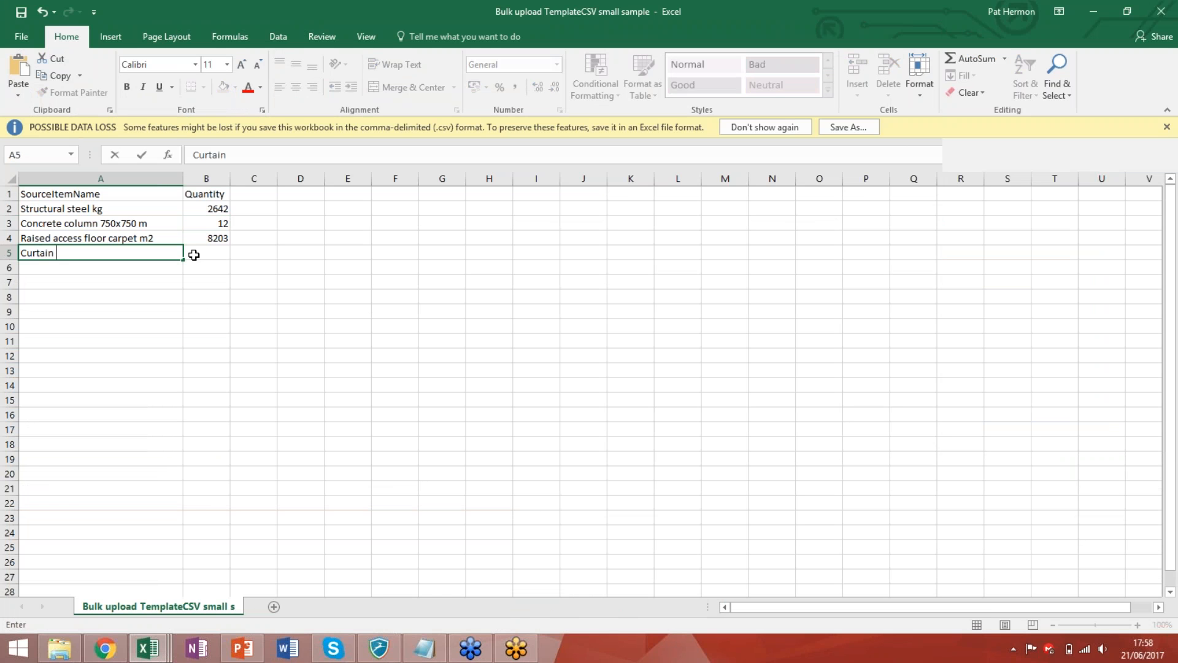
text(walling)
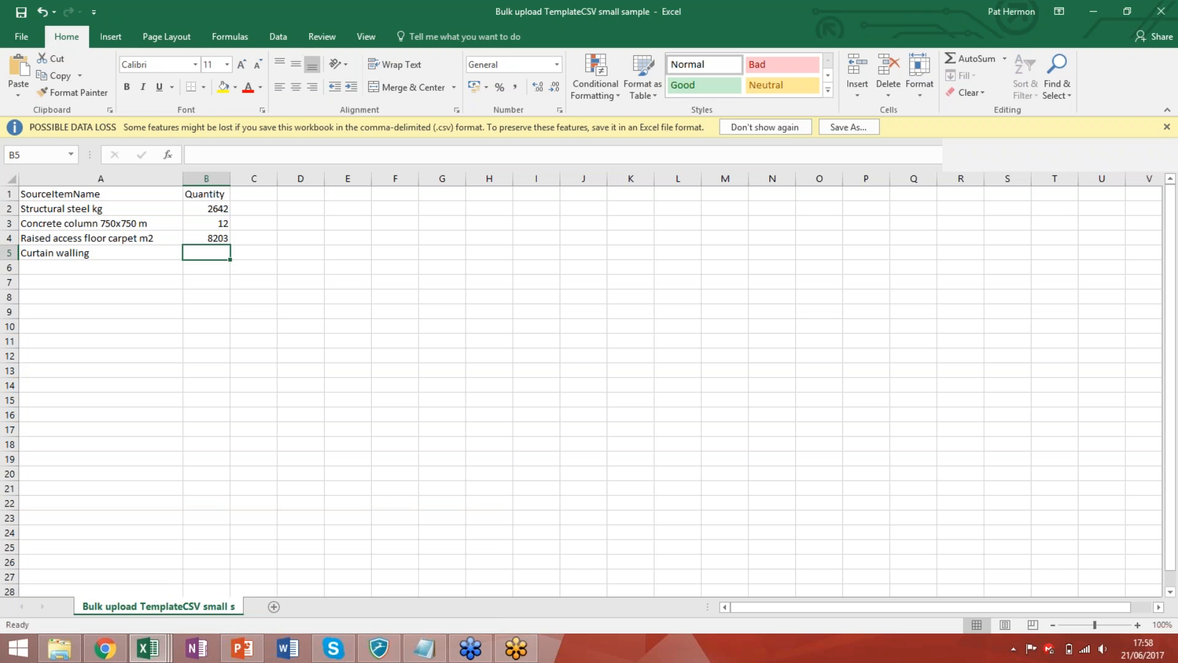
text(5000)
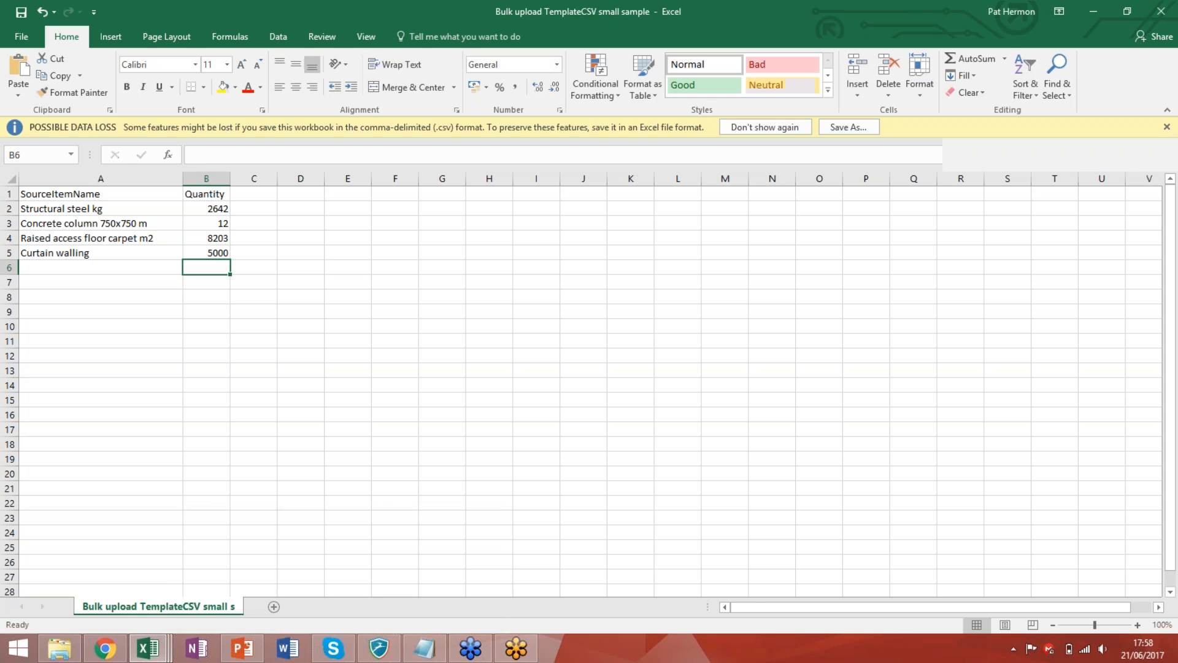
click(105, 647)
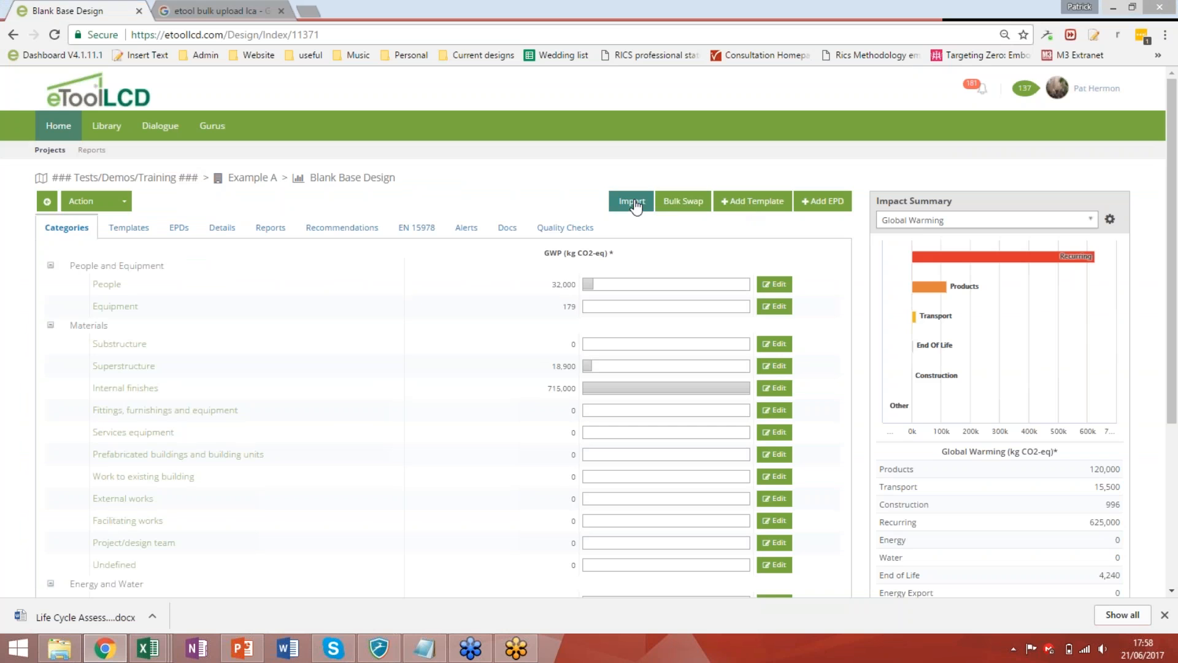
Import the updated CSV so the three remembered items auto-map and Curtain walling awaits a template.
click(631, 200)
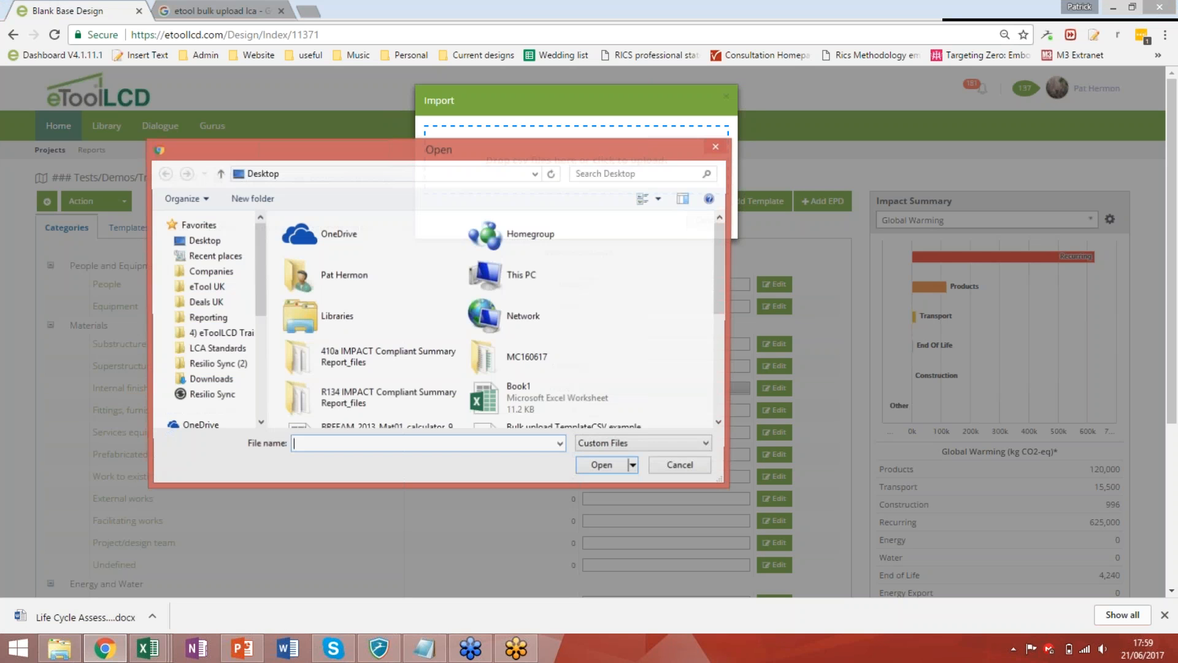
scroll(down, 3)
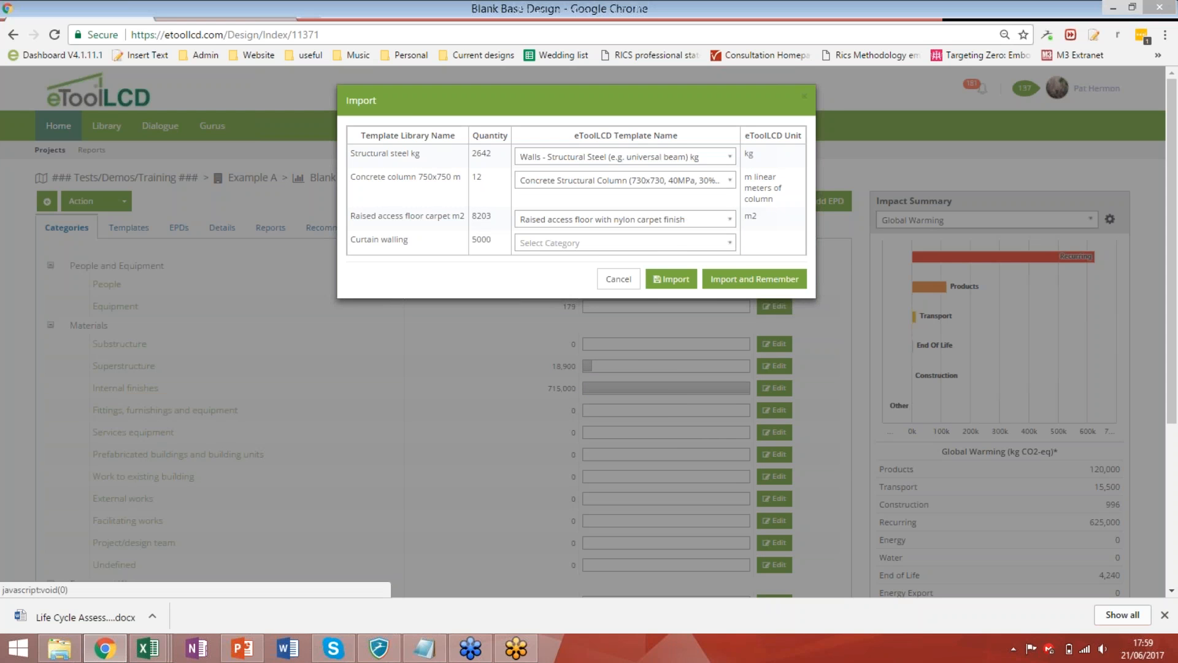
Map Curtain walling to Windows, Commercial, Aluminium Double Glaze Curtain Walling and Import and Remember all four items.
click(622, 242)
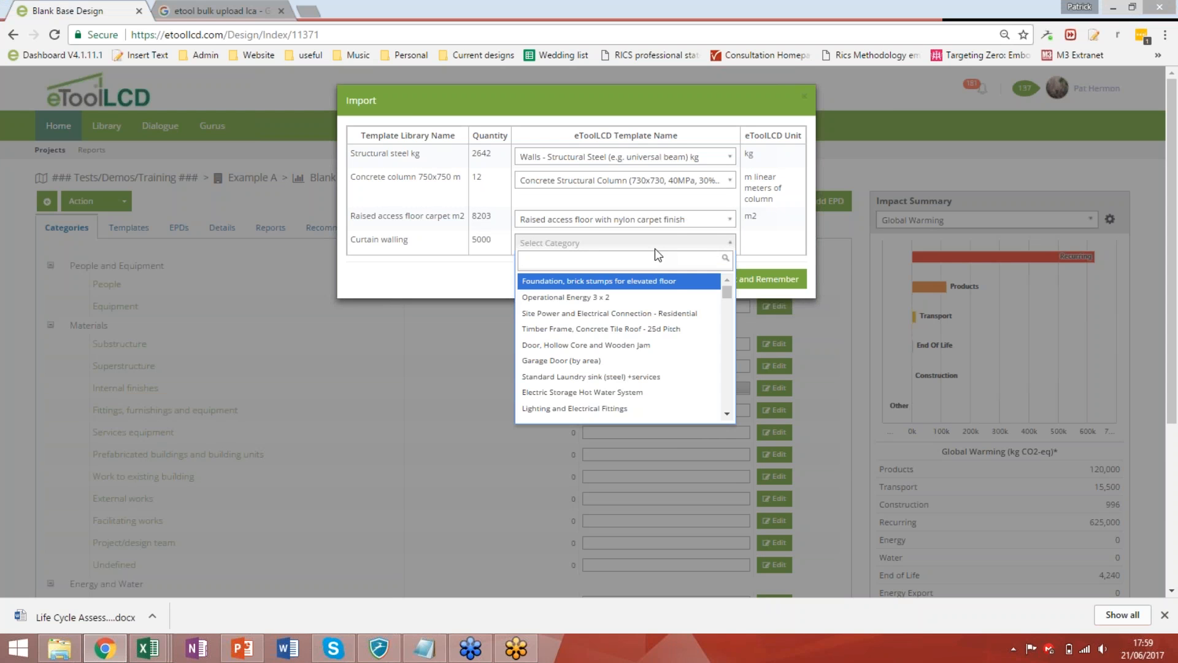
text(curtain)
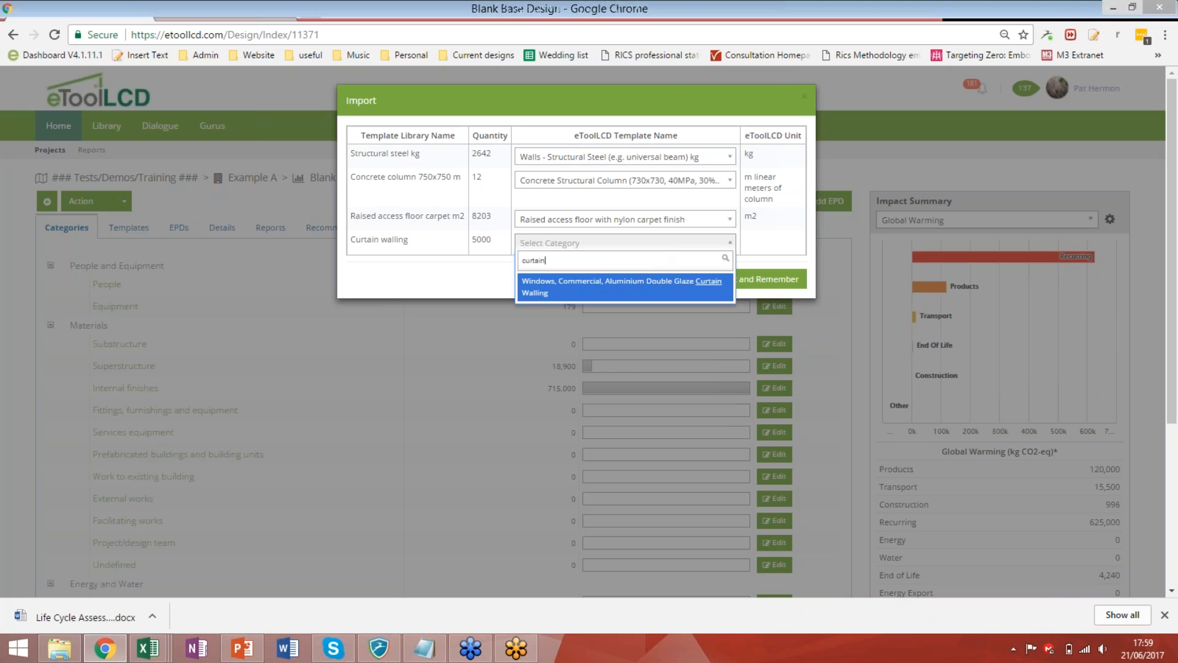
click(622, 285)
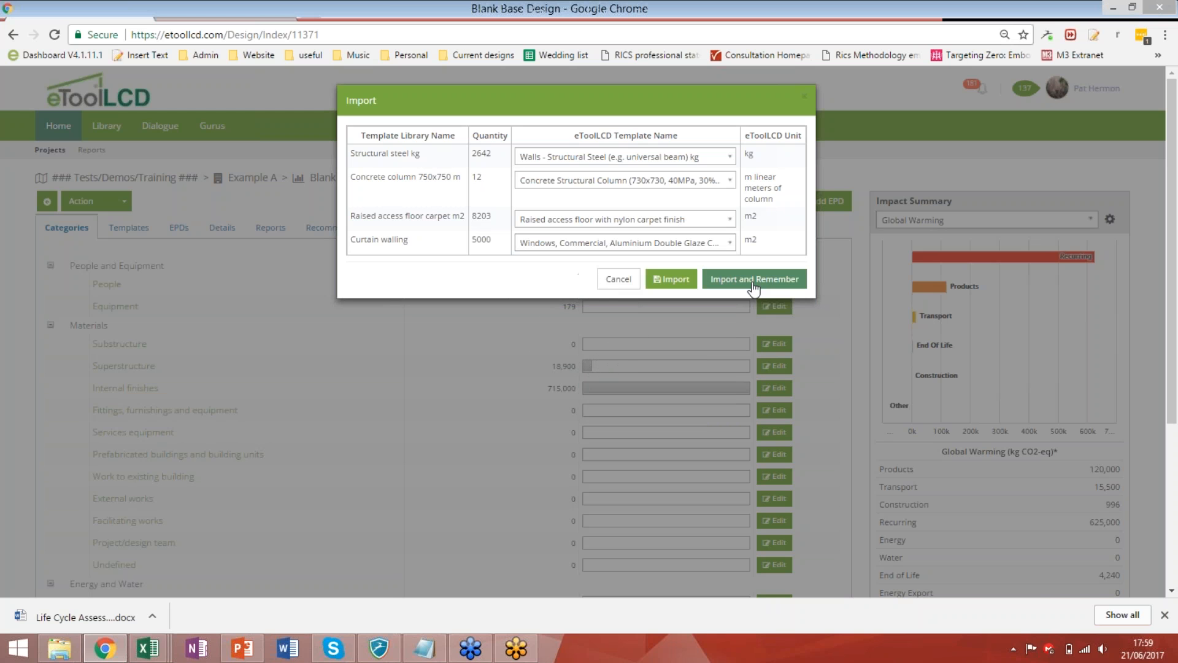
click(753, 279)
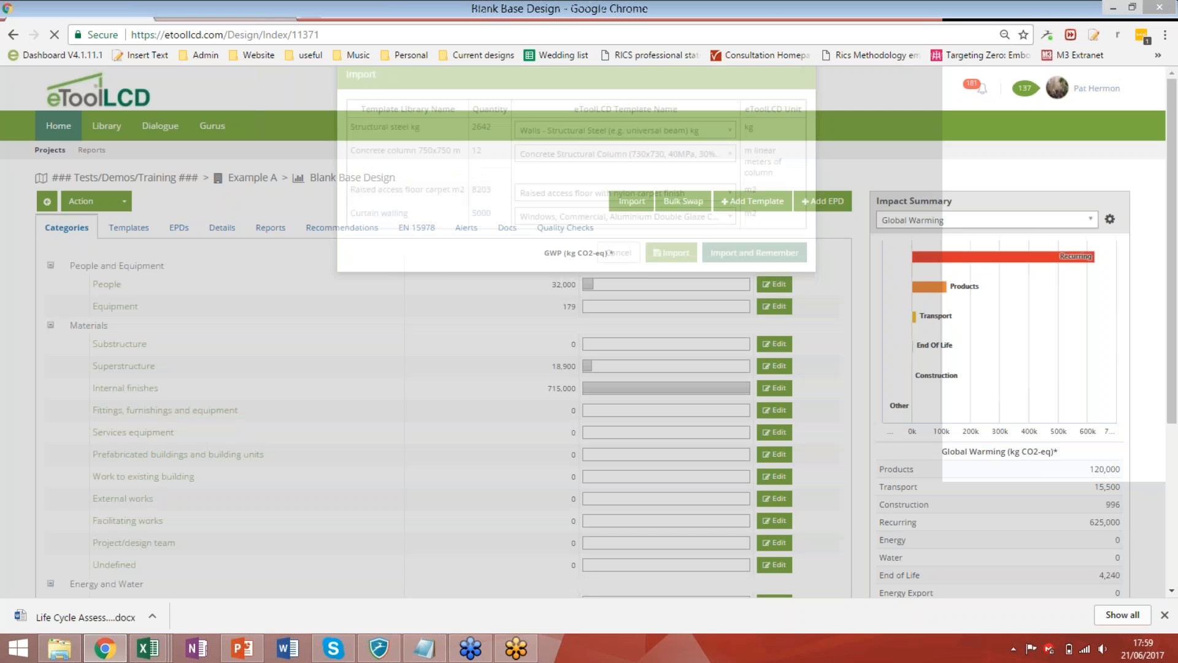
click(671, 252)
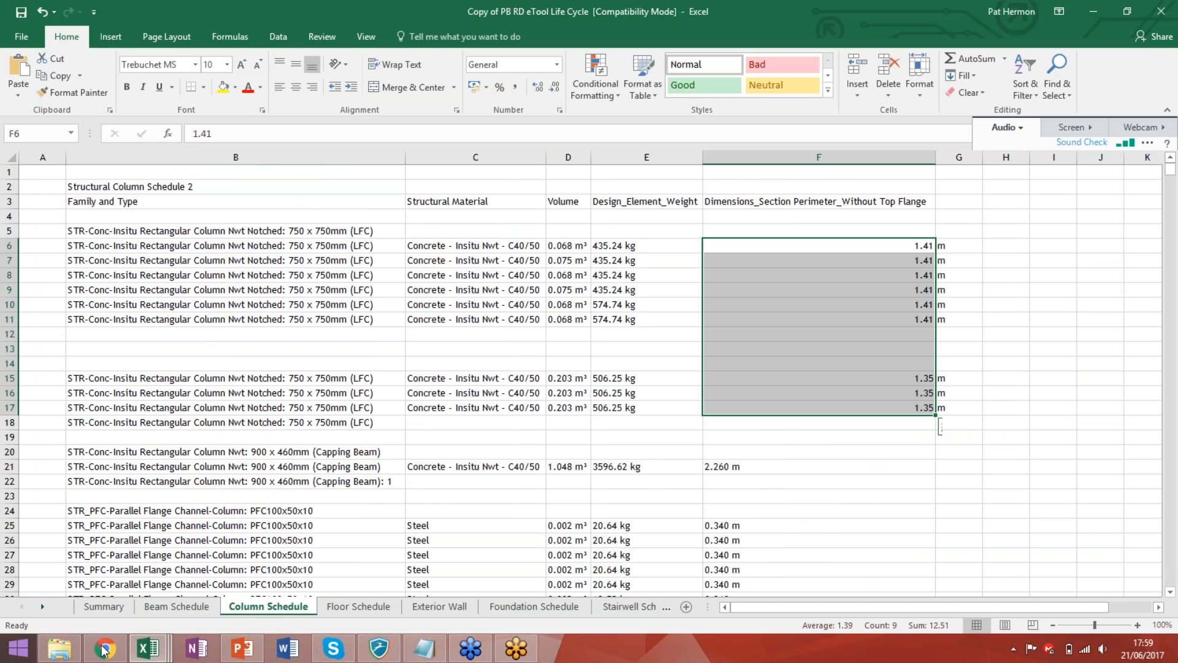
mouse_move(104, 647)
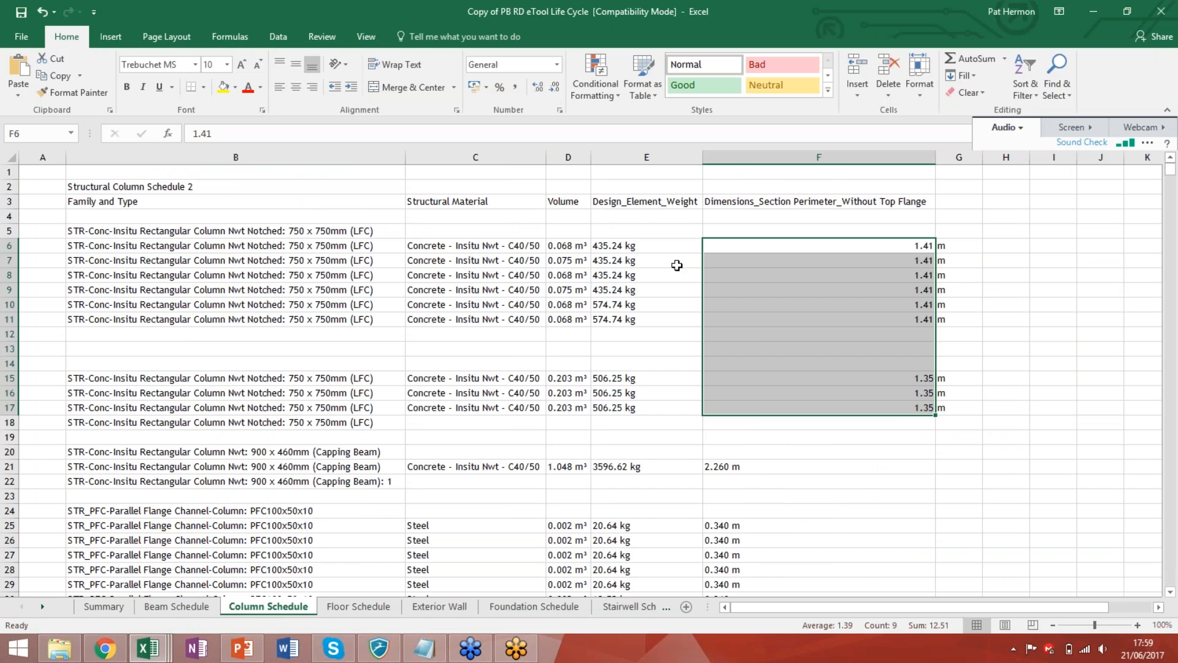
mouse_move(155, 646)
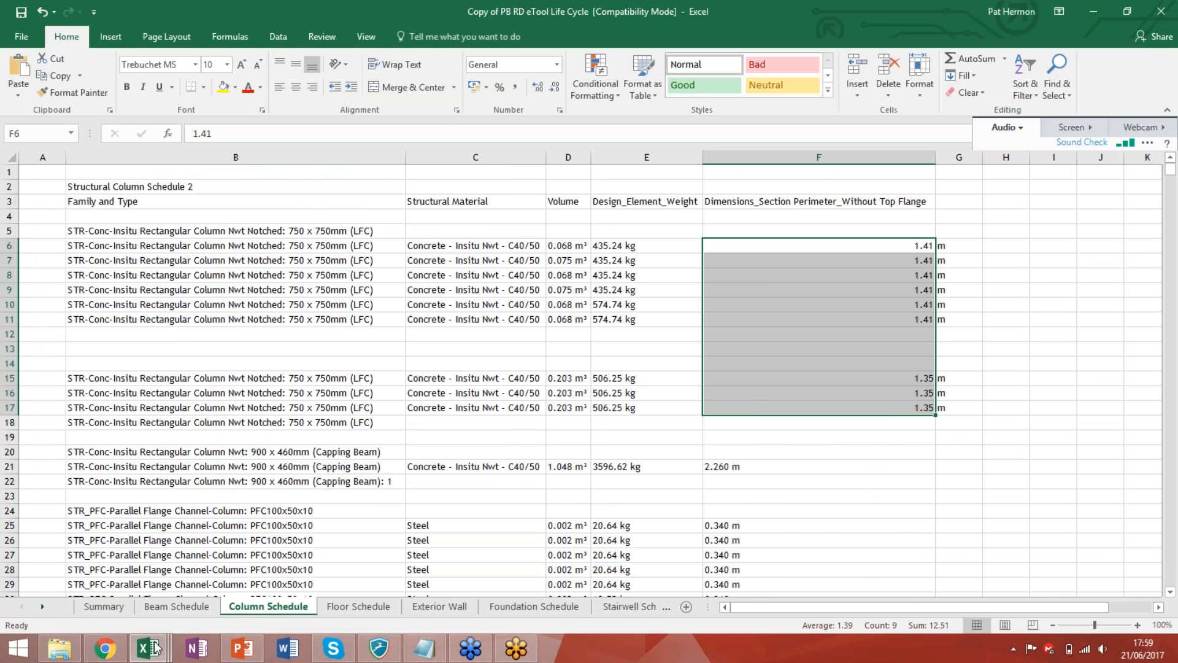